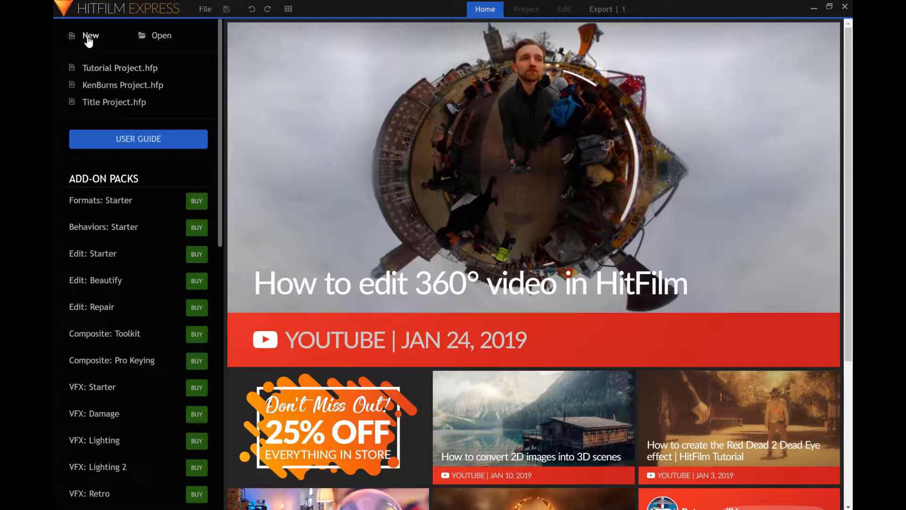
# Create a new project from the 4K UHD @ 30 fps template and start editing
pyautogui.click(91, 36)
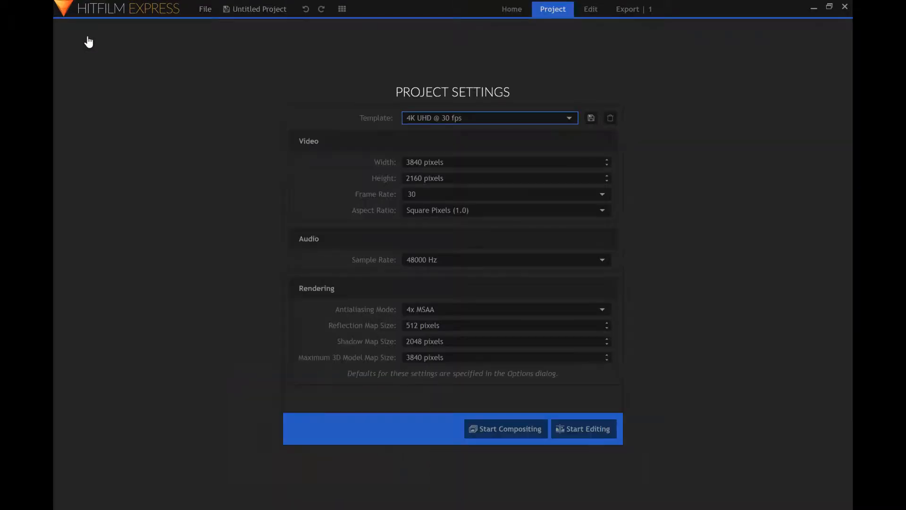
pyautogui.moveTo(486, 137)
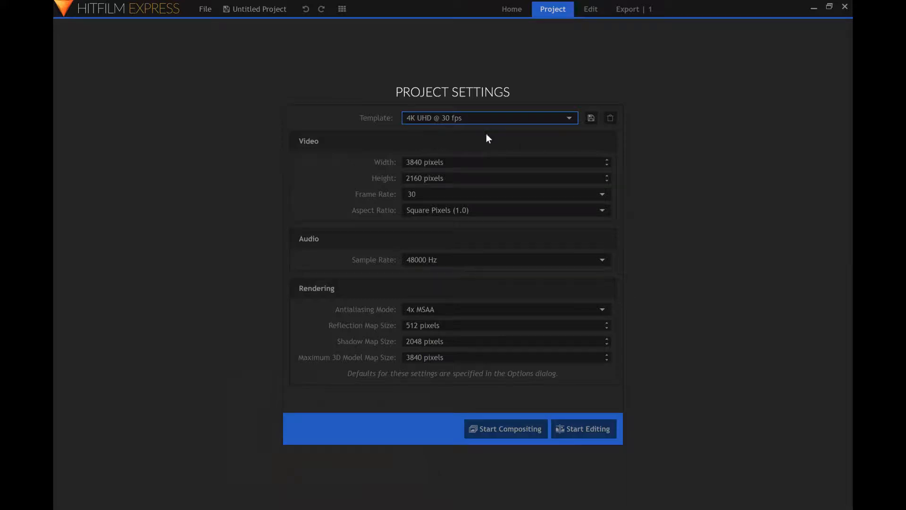
pyautogui.moveTo(392, 180)
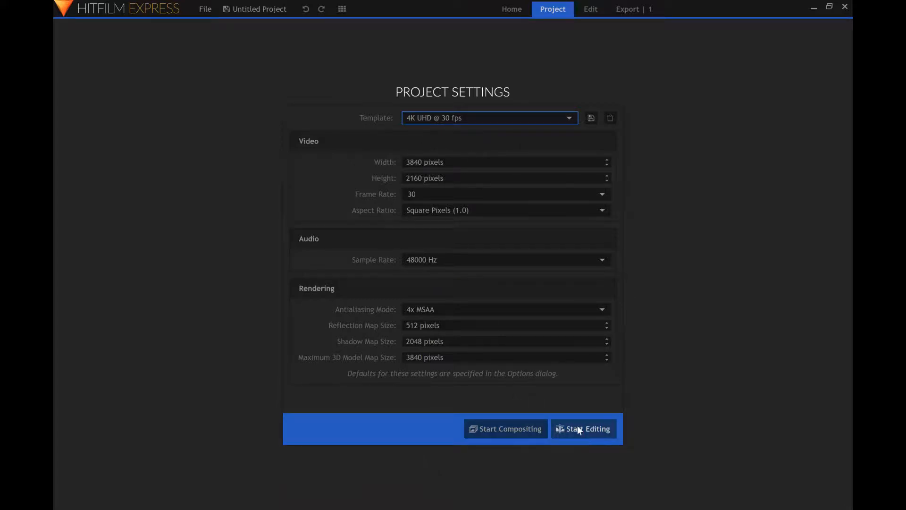
pyautogui.moveTo(562, 386)
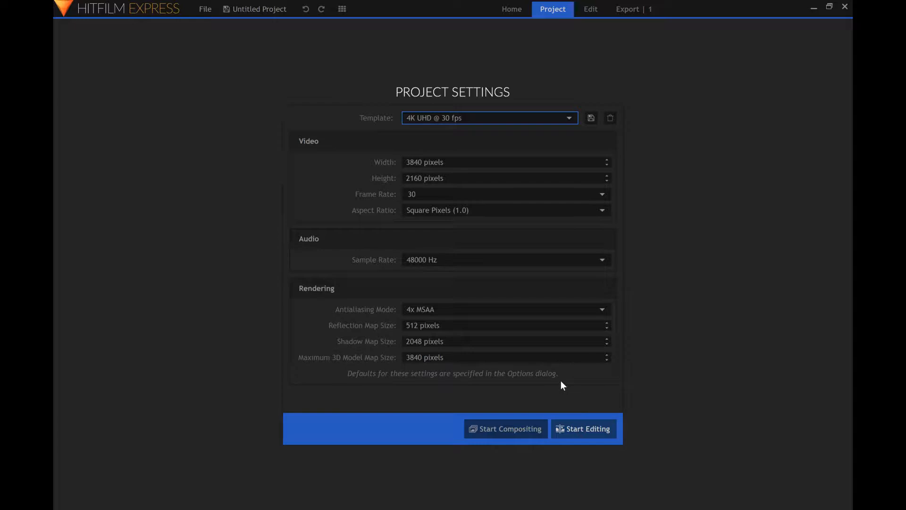
pyautogui.click(583, 428)
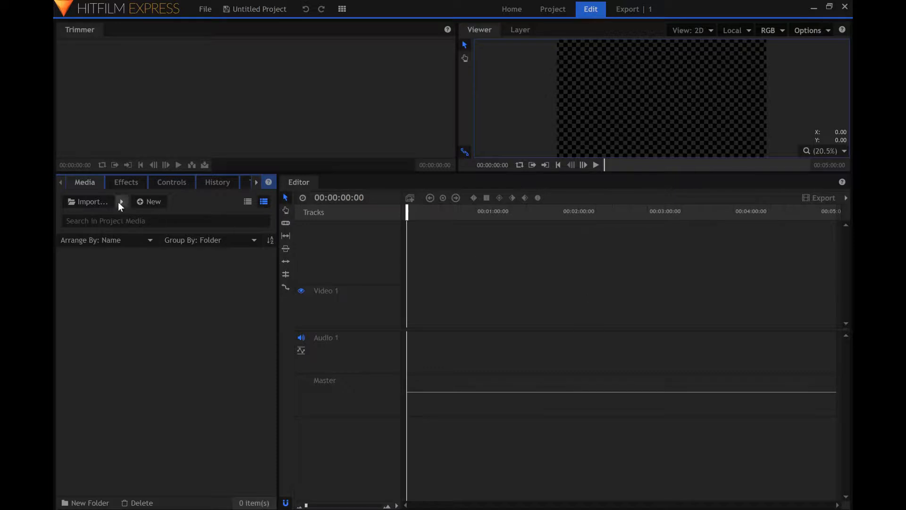
# Import the four JPG photos and place them in sequence on Video 1
pyautogui.click(88, 201)
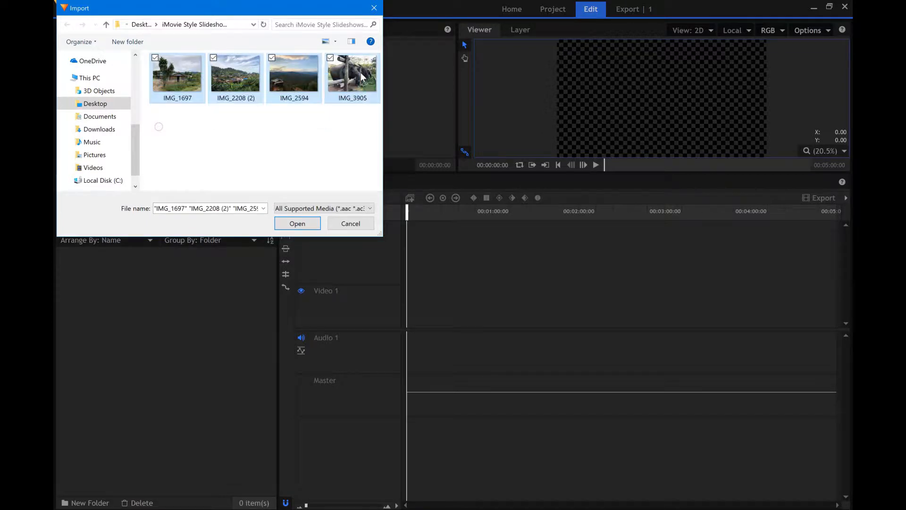
pyautogui.click(297, 223)
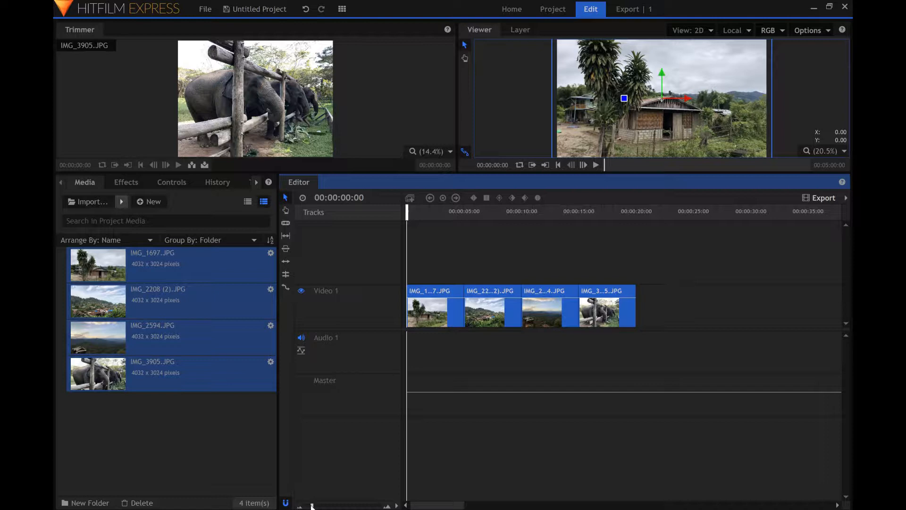
pyautogui.moveTo(322, 497)
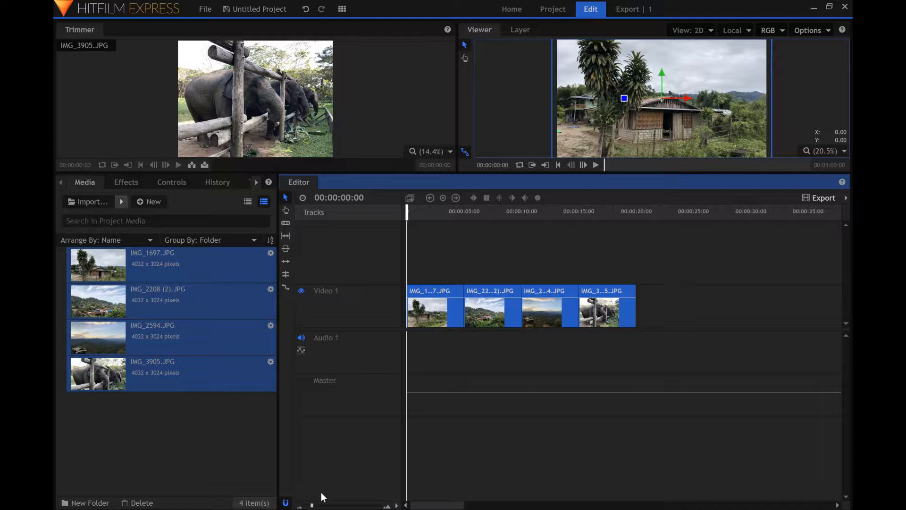
pyautogui.moveTo(553, 315)
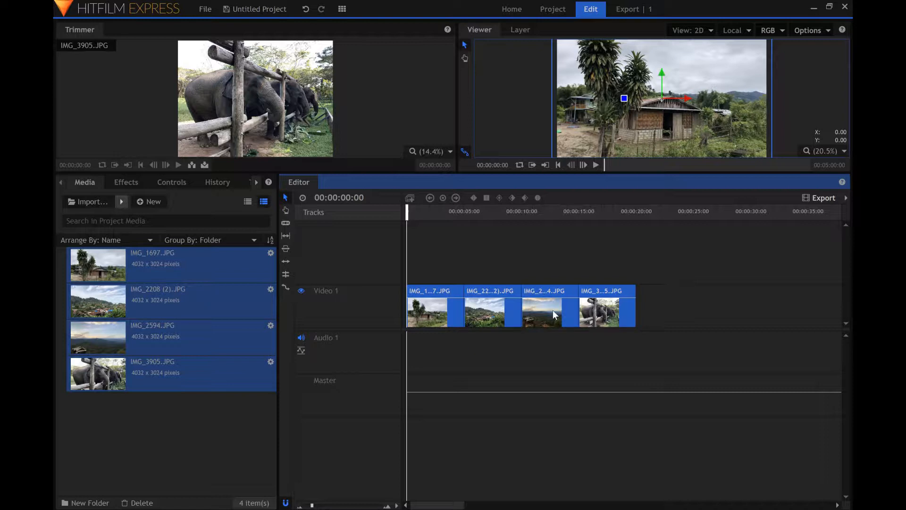
pyautogui.moveTo(598, 301)
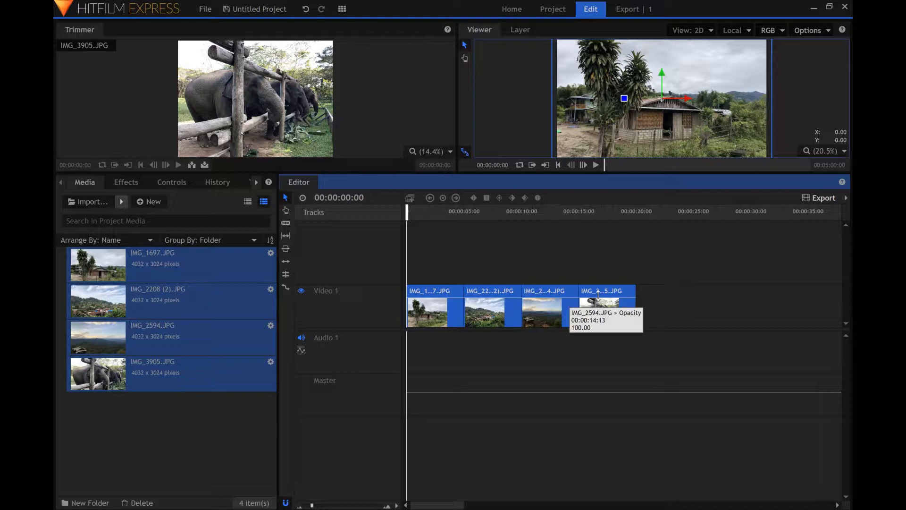
pyautogui.moveTo(690, 297)
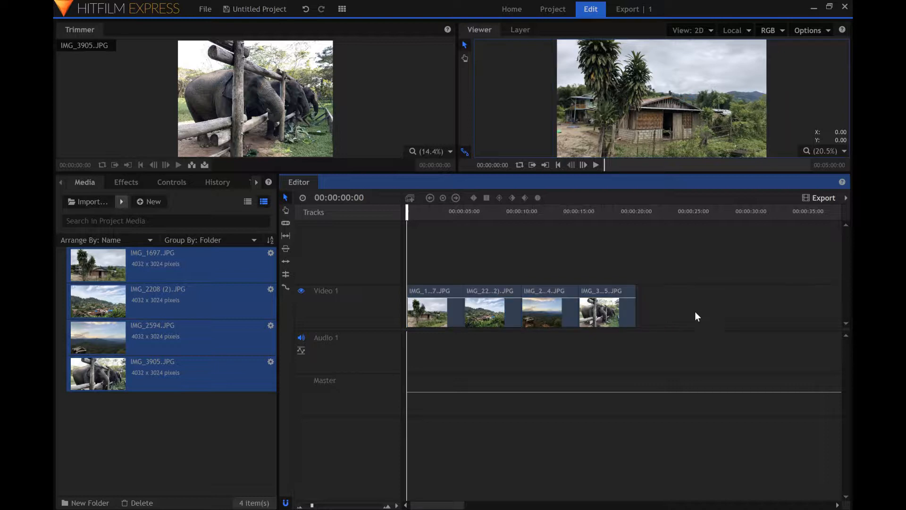
# Set the selected photo clips' duration to 00:00:04:00 and close the gaps between them
pyautogui.rightClick(439, 316)
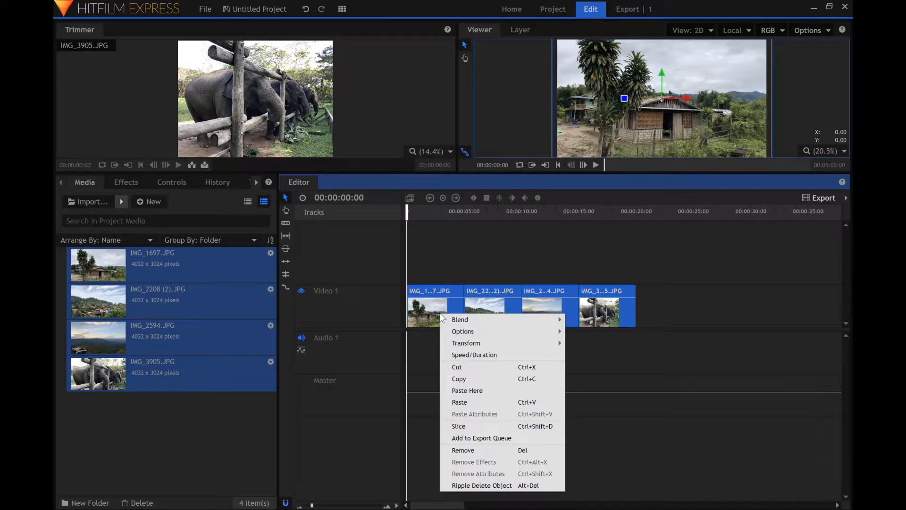
pyautogui.click(474, 354)
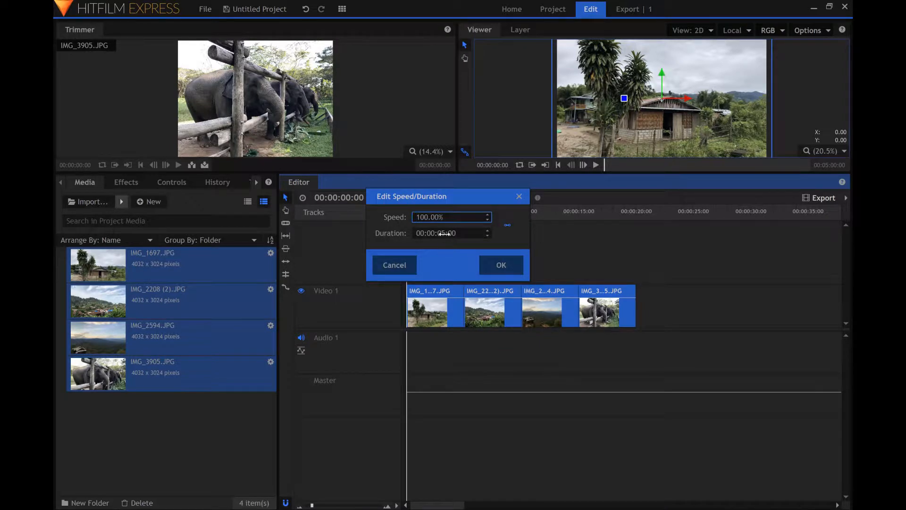
pyautogui.click(450, 232)
pyautogui.write('4')
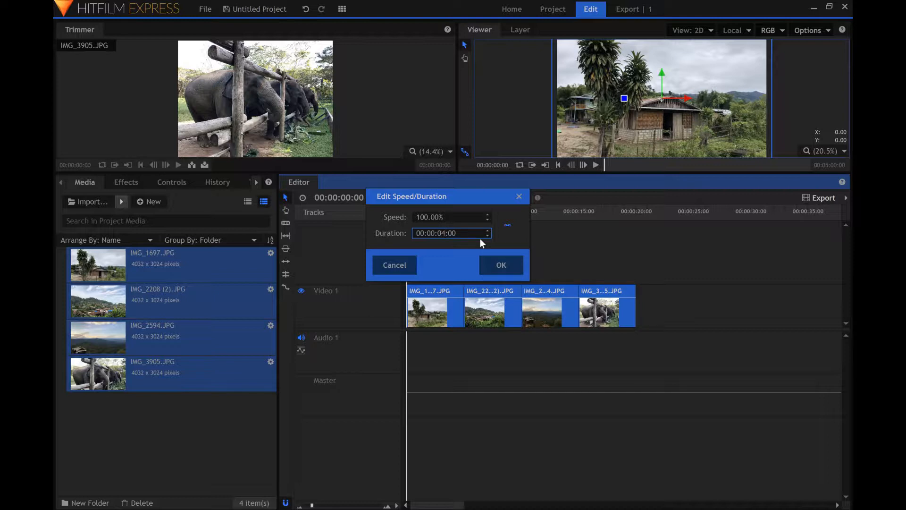
pyautogui.click(500, 264)
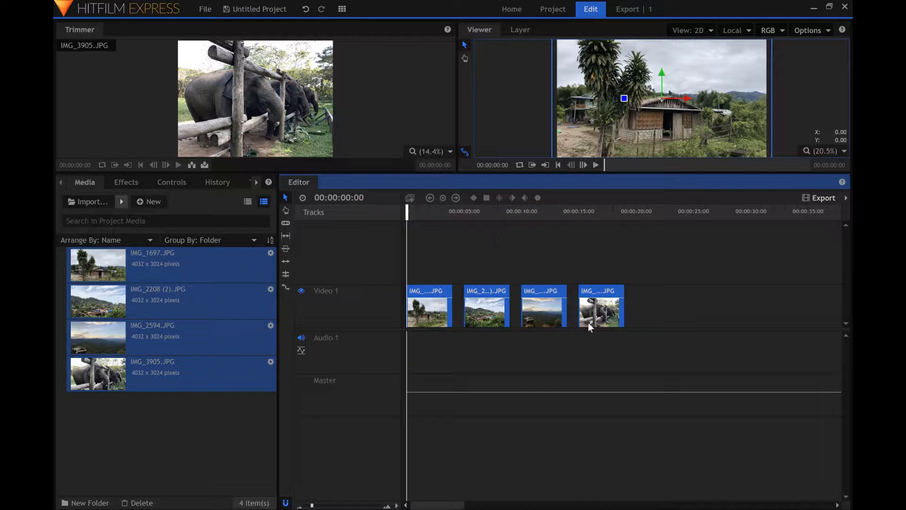
pyautogui.click(474, 306)
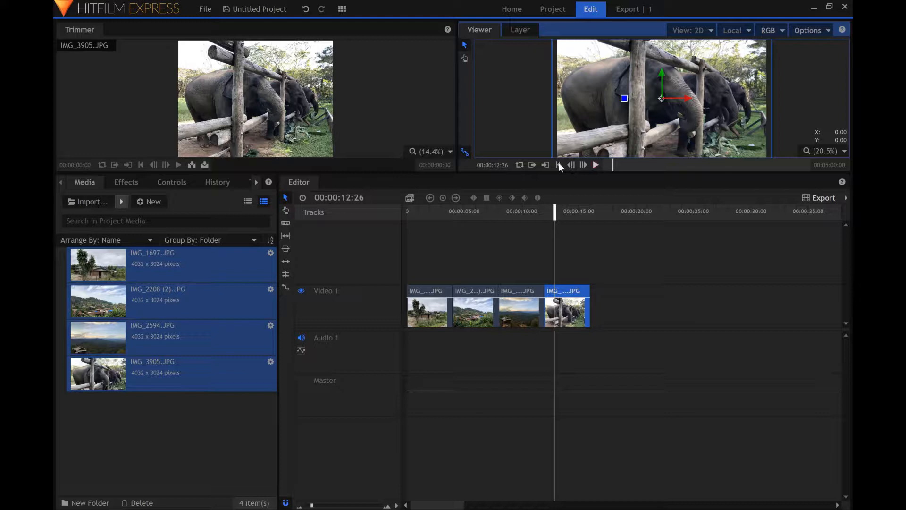
# Add Cross Dissolve transitions at the sequence start and between the photo clips
pyautogui.click(556, 165)
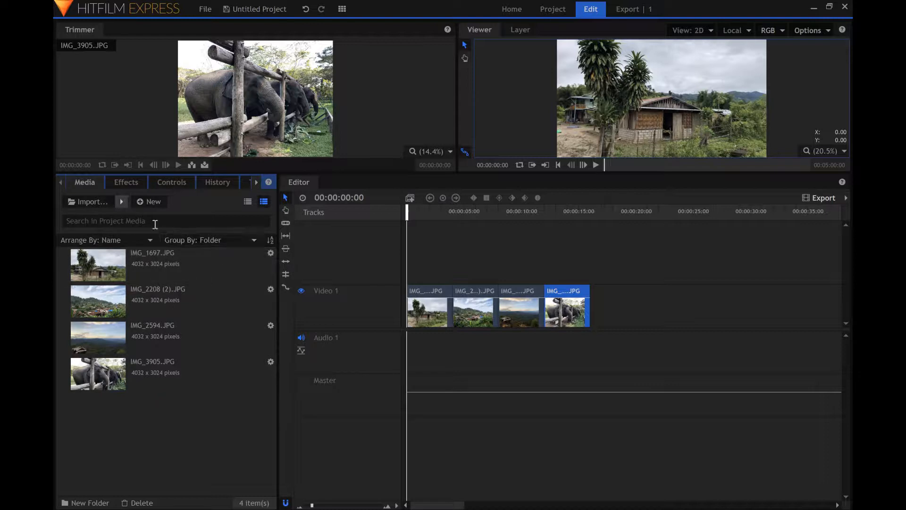
pyautogui.click(125, 182)
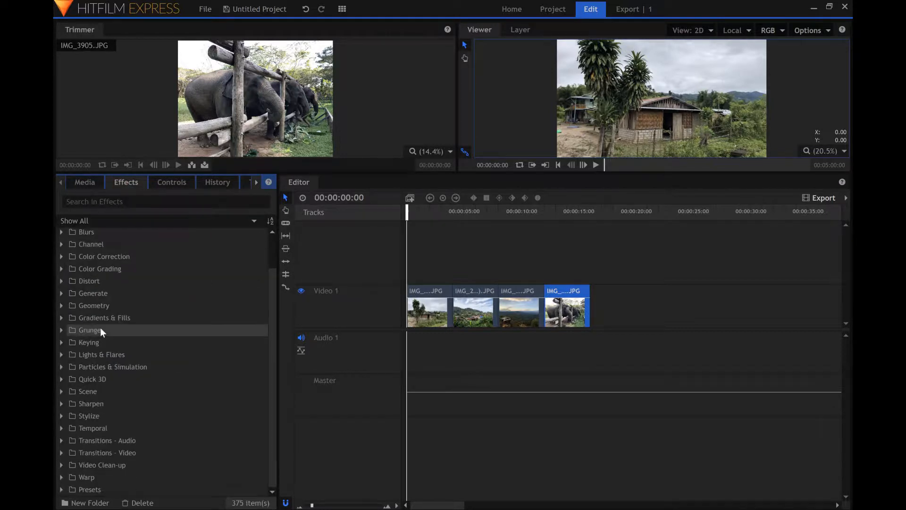
pyautogui.click(62, 452)
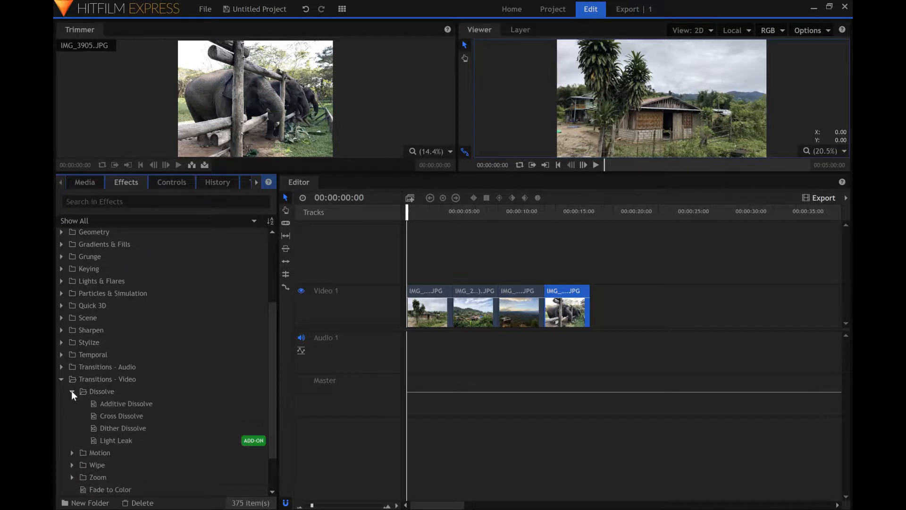
pyautogui.click(121, 415)
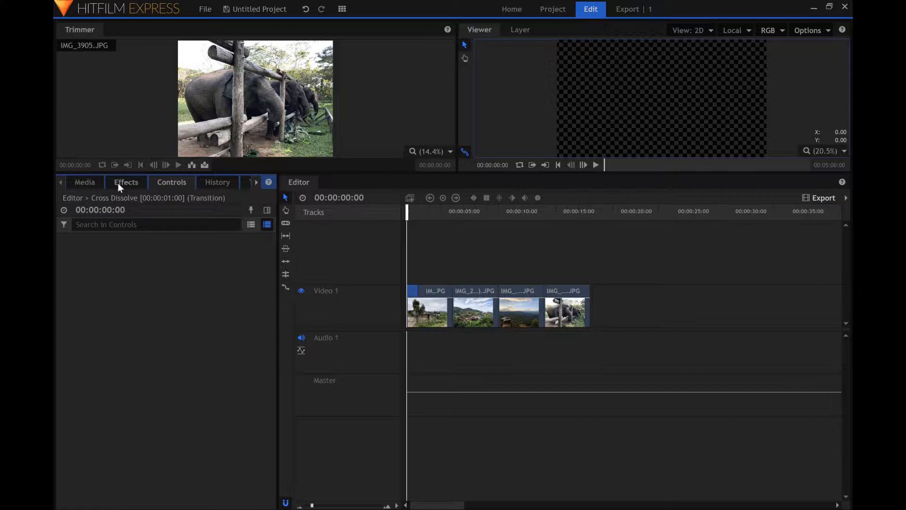
pyautogui.click(126, 182)
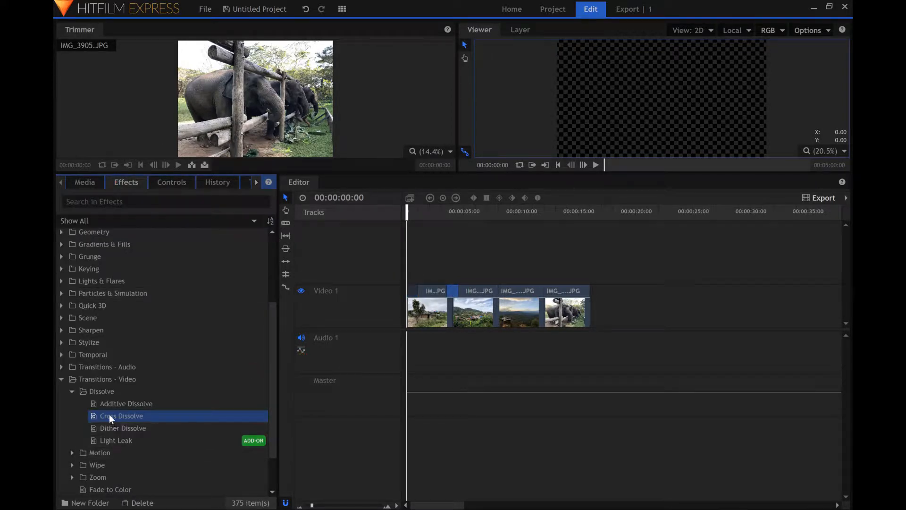
pyautogui.click(478, 291)
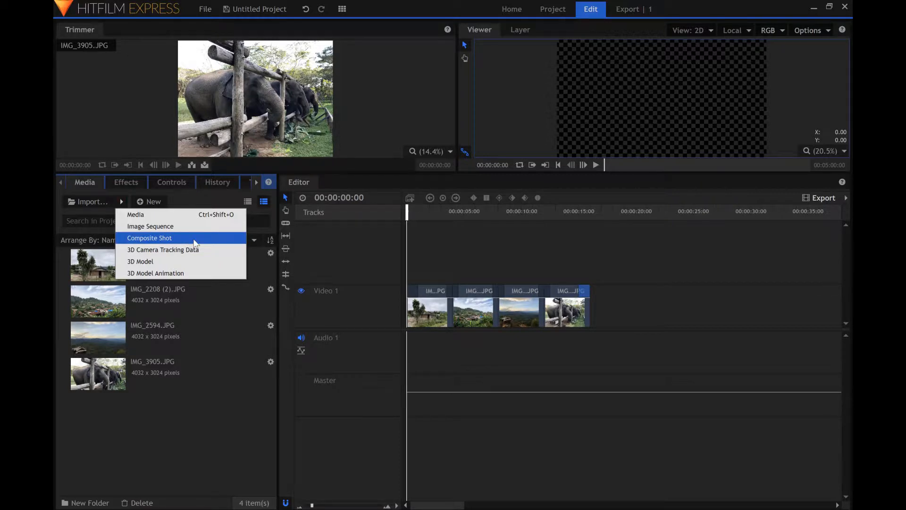
# Import the KenBurns composite shot and open its zoom and pan layers
pyautogui.click(149, 238)
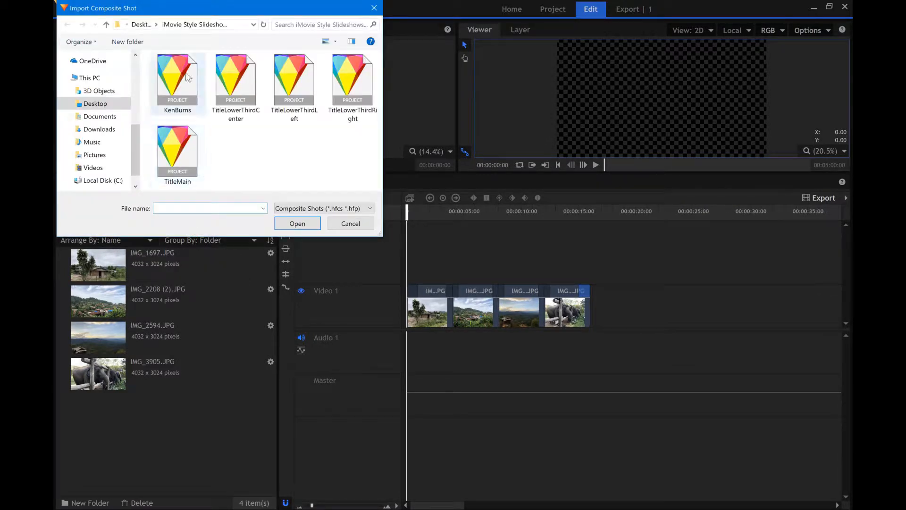
pyautogui.click(177, 80)
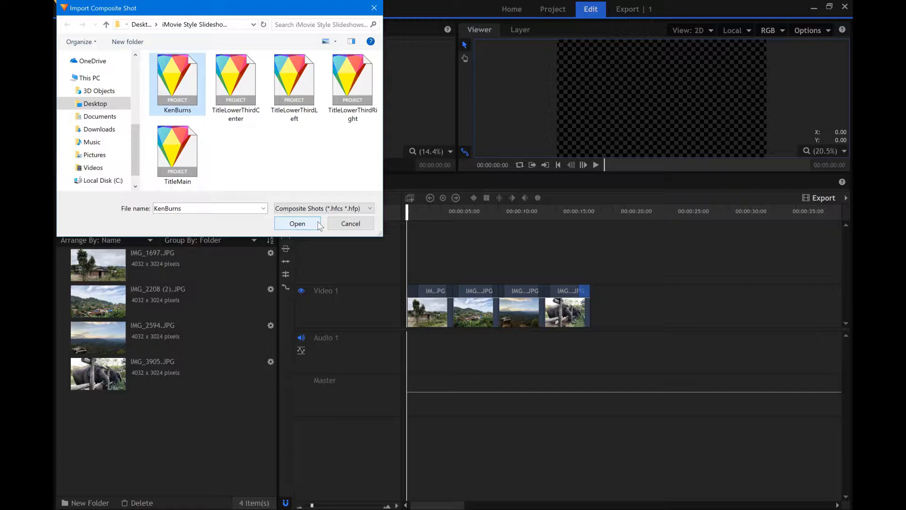
pyautogui.click(351, 224)
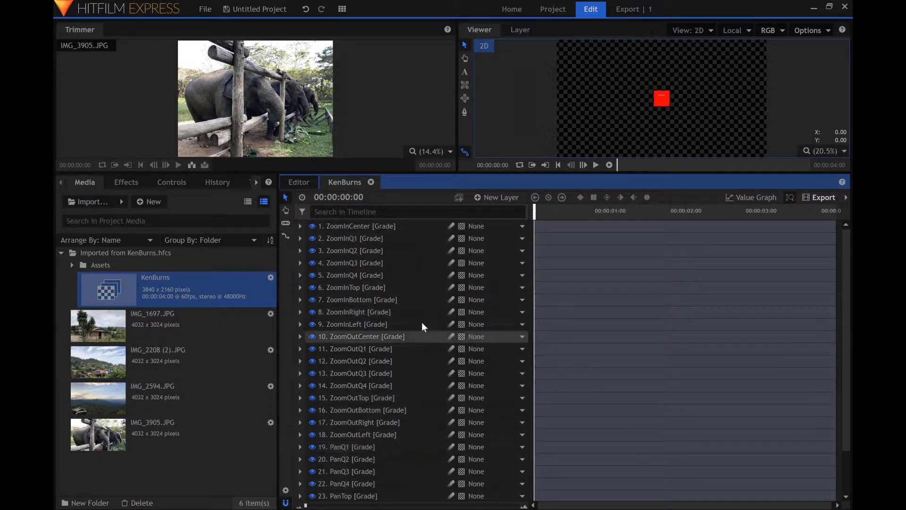
# Select the ZoomInCenter layer in KenBurns, then go back to the Editor timeline
pyautogui.click(357, 226)
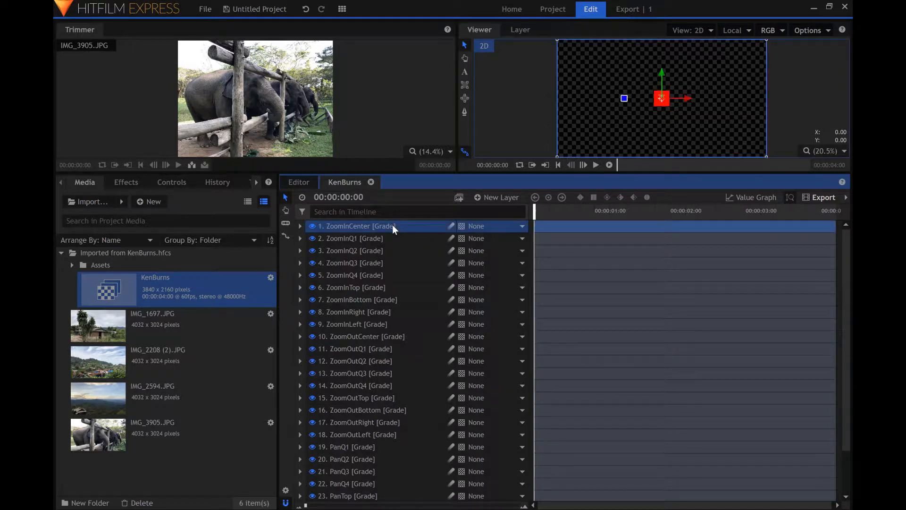
pyautogui.rightClick(358, 226)
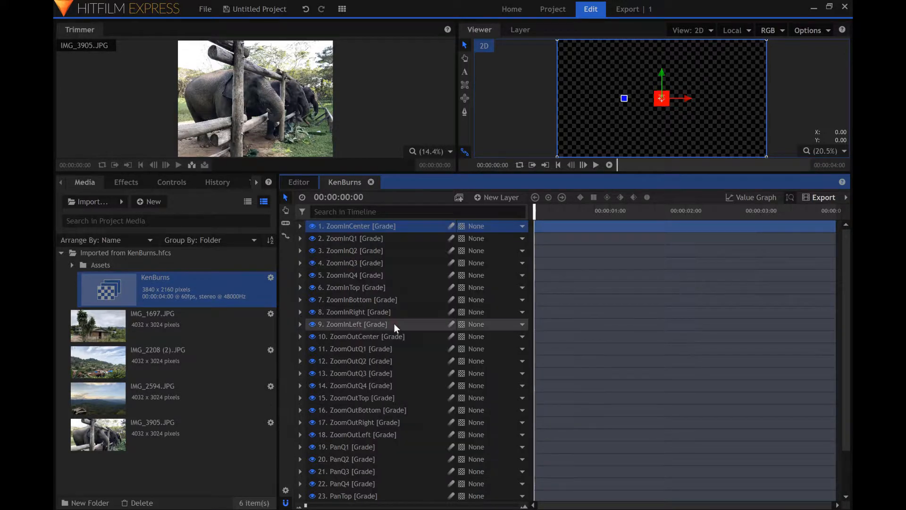
pyautogui.click(299, 182)
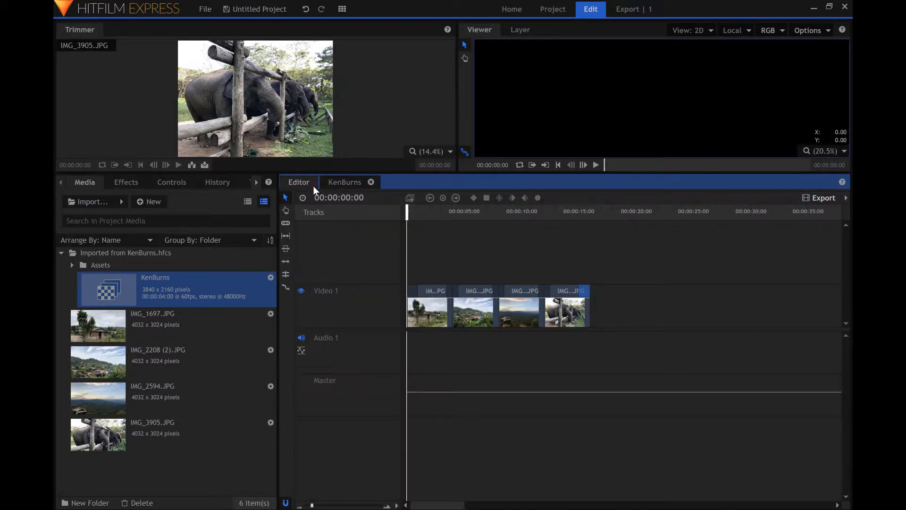
# Make IMG_1697.JPG a composite shot with properties taken from the Editor Sequence
pyautogui.rightClick(435, 291)
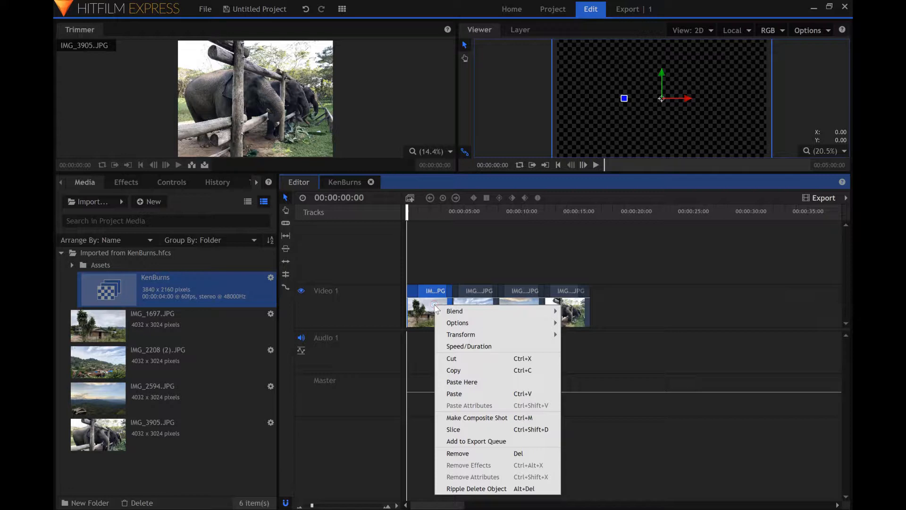
pyautogui.click(476, 418)
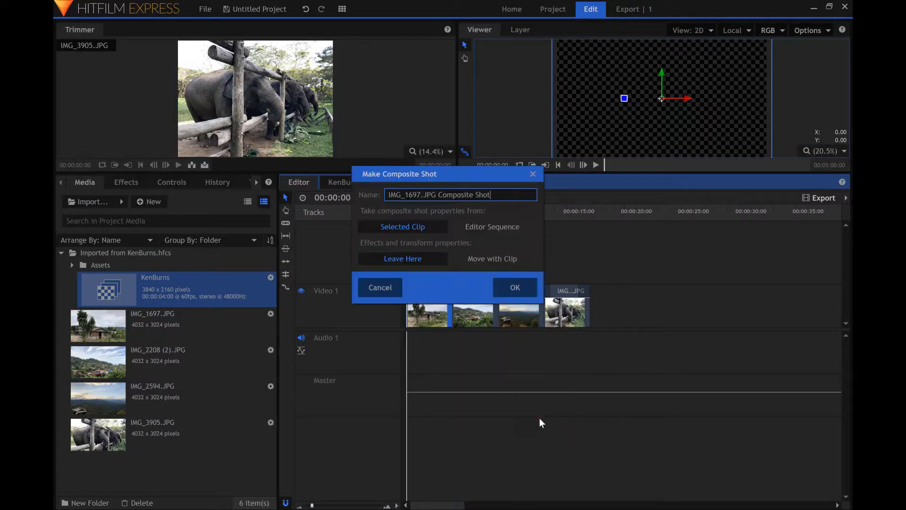
pyautogui.click(492, 226)
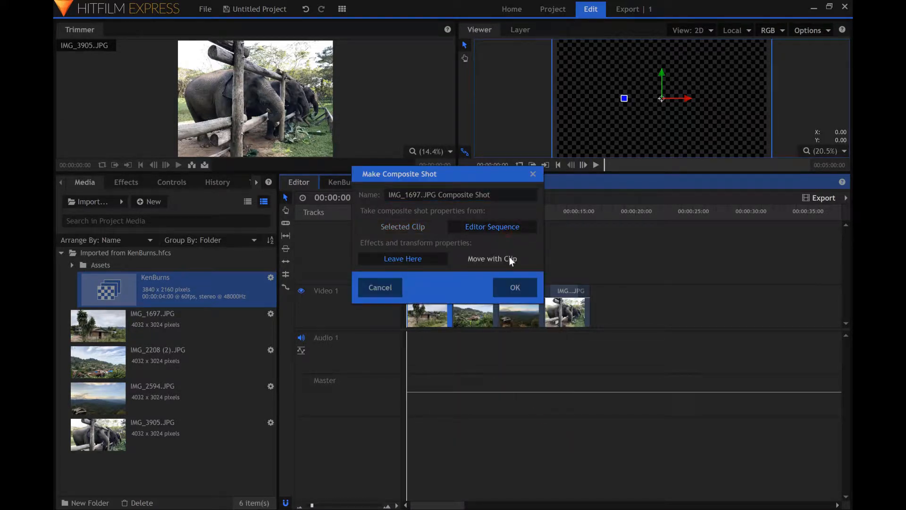
pyautogui.click(514, 287)
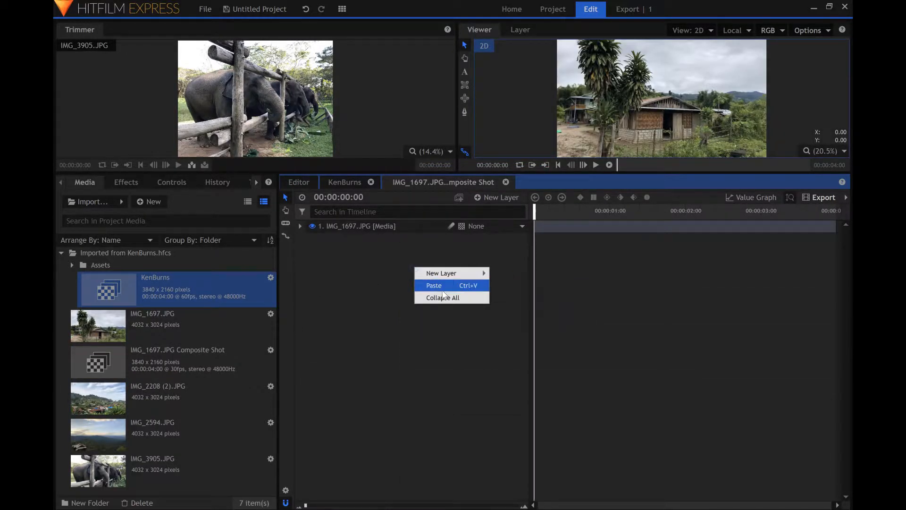
# Paste the ZoomInCenter grade layer and make it the photo layer's parent
pyautogui.click(433, 285)
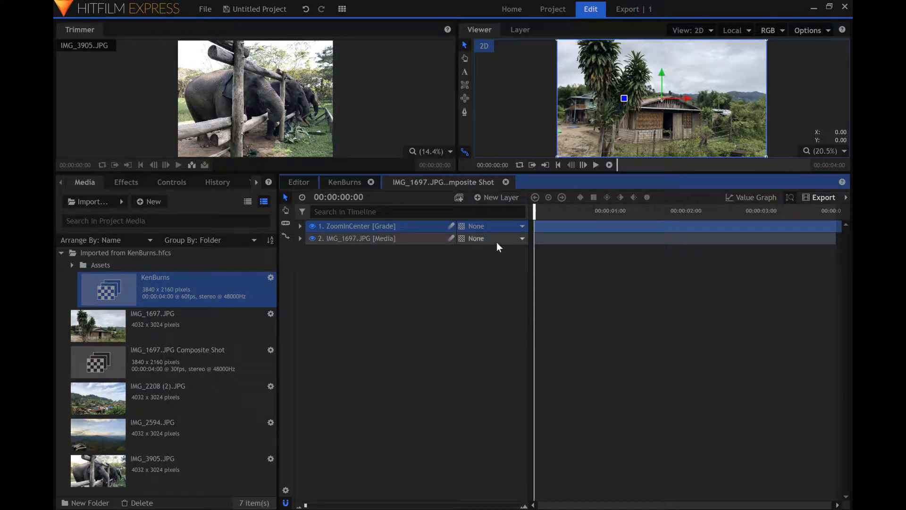
pyautogui.click(476, 238)
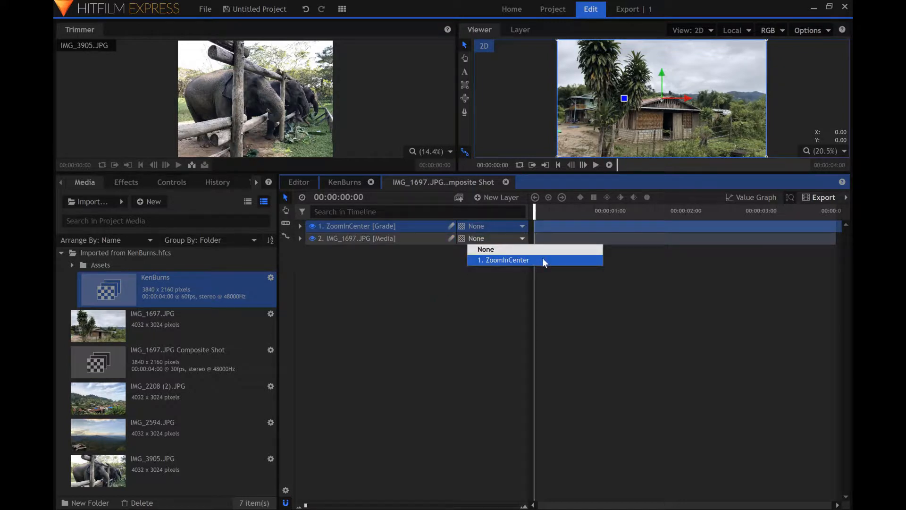
pyautogui.click(504, 260)
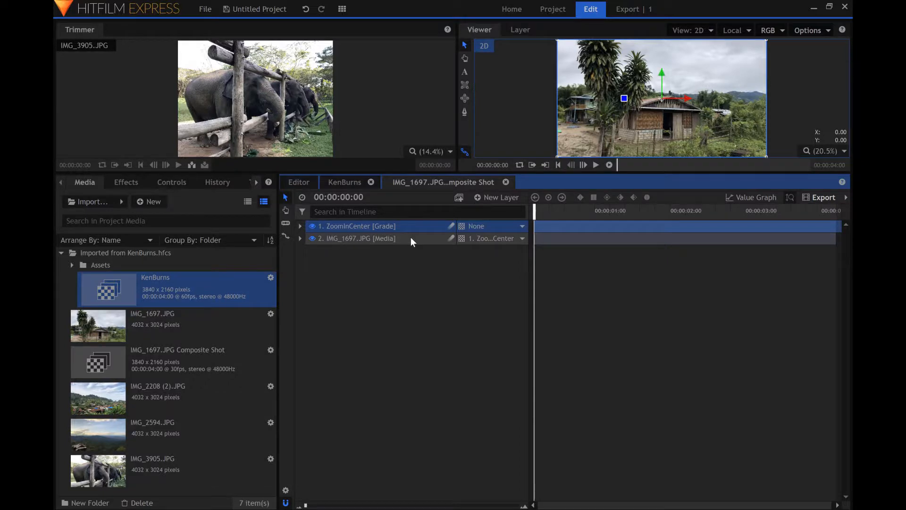
# Fit the photo to frame height, preview the zoom, and return to the Editor timeline
pyautogui.rightClick(356, 238)
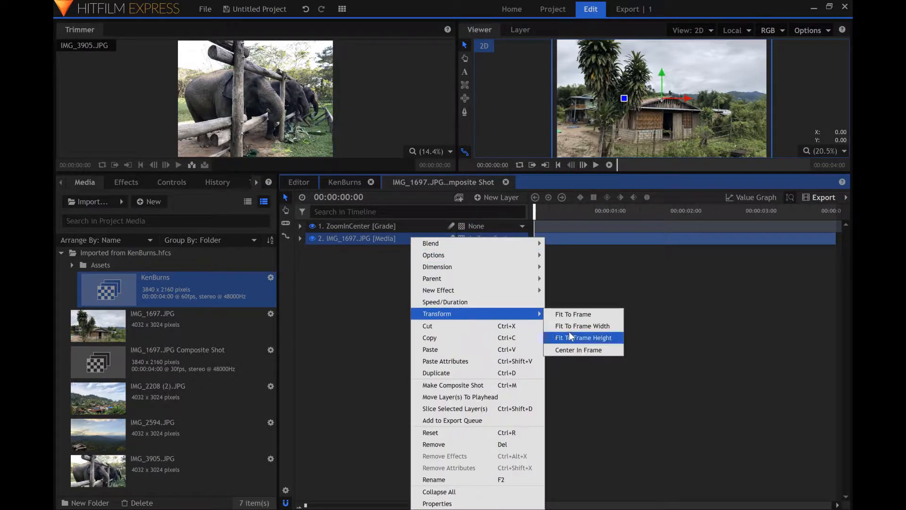
pyautogui.click(582, 336)
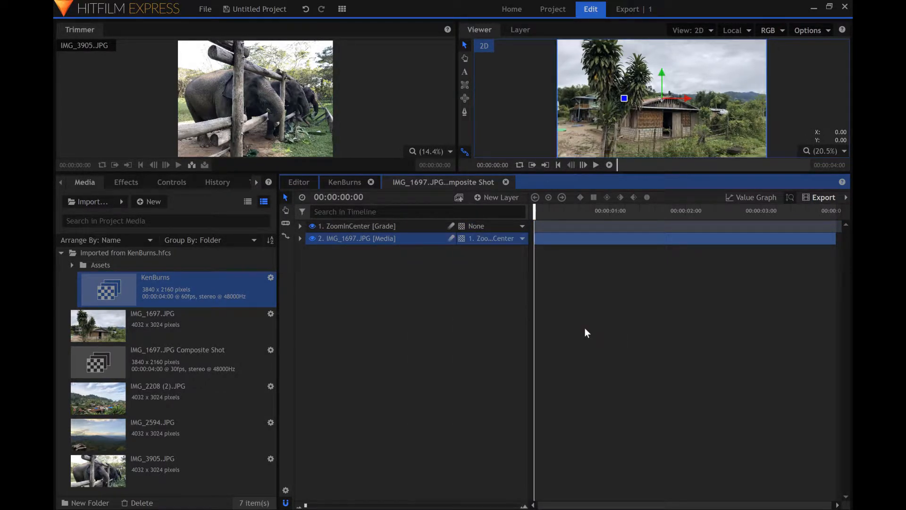
pyautogui.moveTo(595, 165)
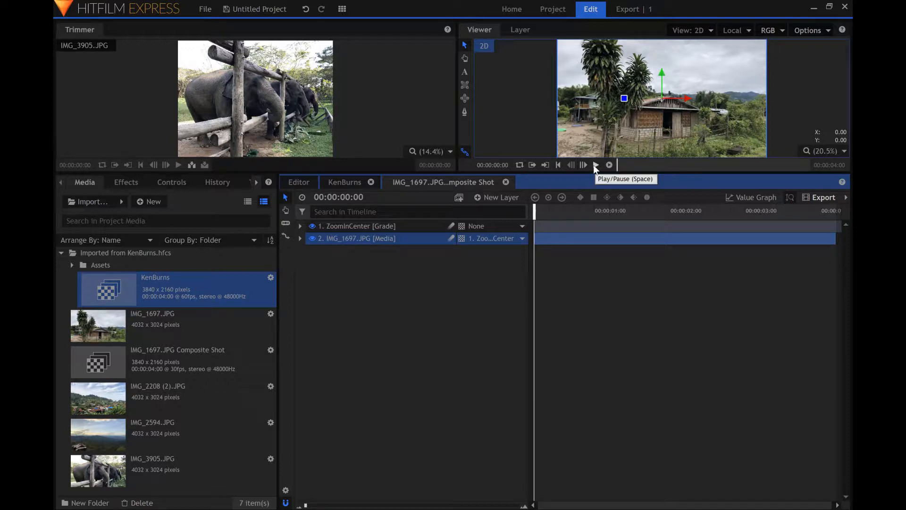
pyautogui.click(595, 165)
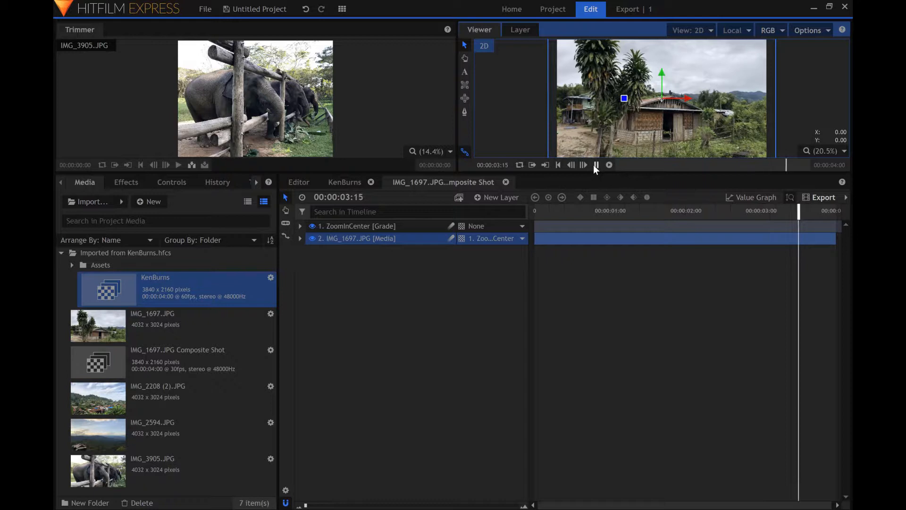
pyautogui.click(595, 164)
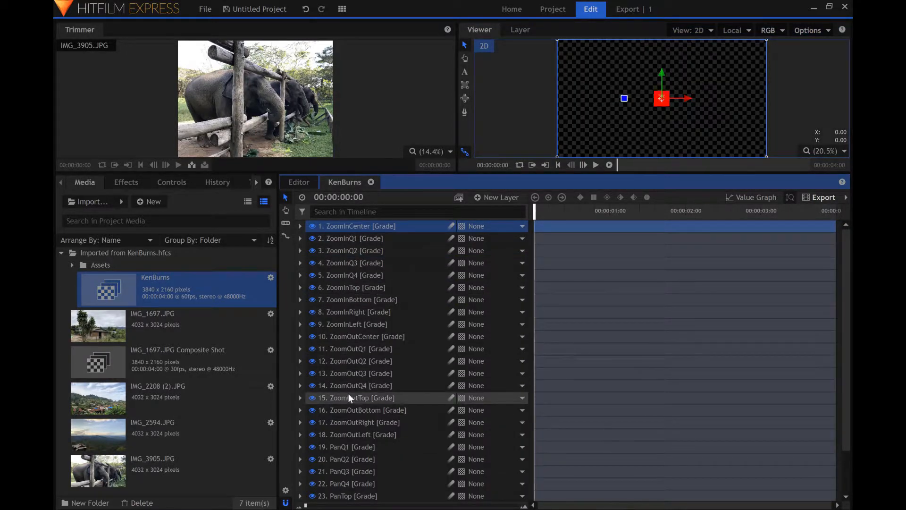
pyautogui.click(350, 274)
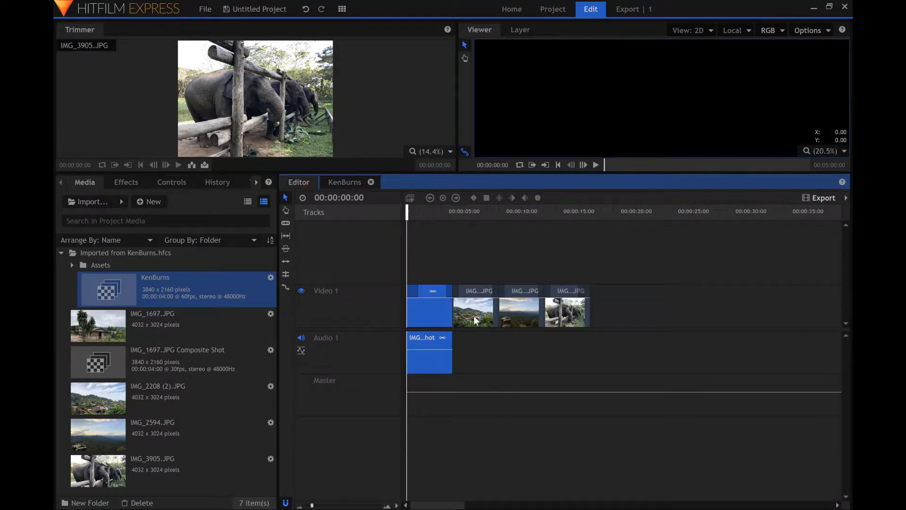
# Turn the second clip, IMG_2208 (2)..JPG, into a composite shot
pyautogui.rightClick(478, 291)
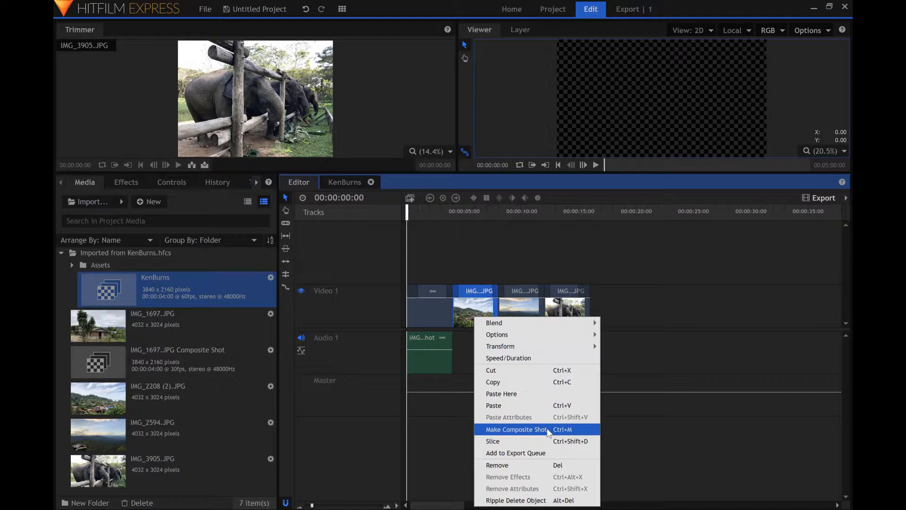
pyautogui.click(514, 429)
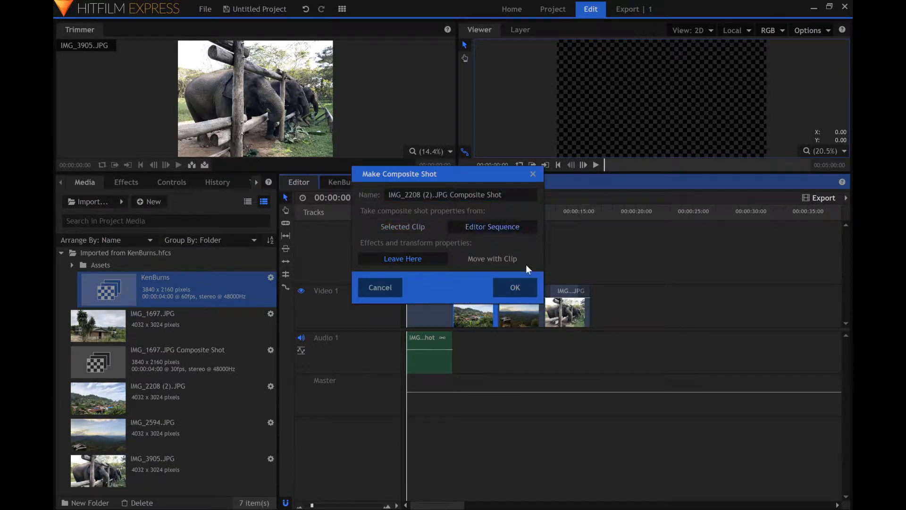
pyautogui.click(514, 287)
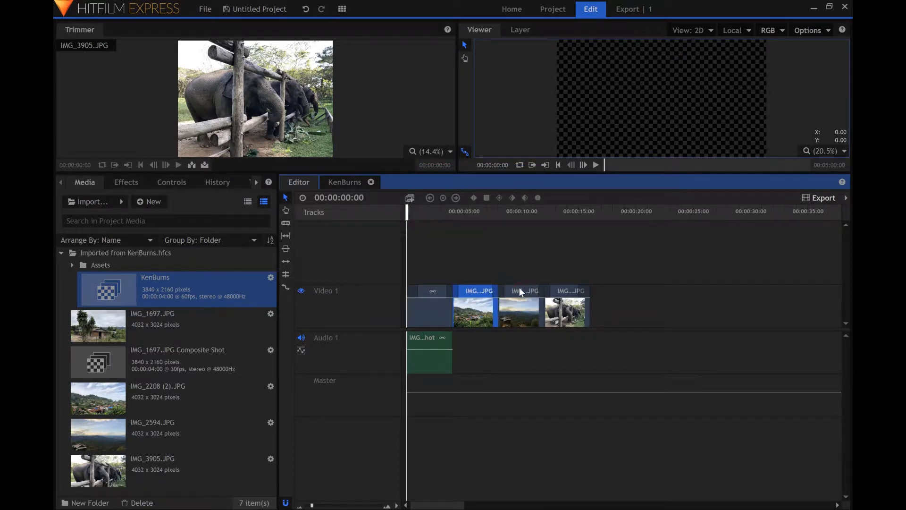
pyautogui.moveTo(529, 287)
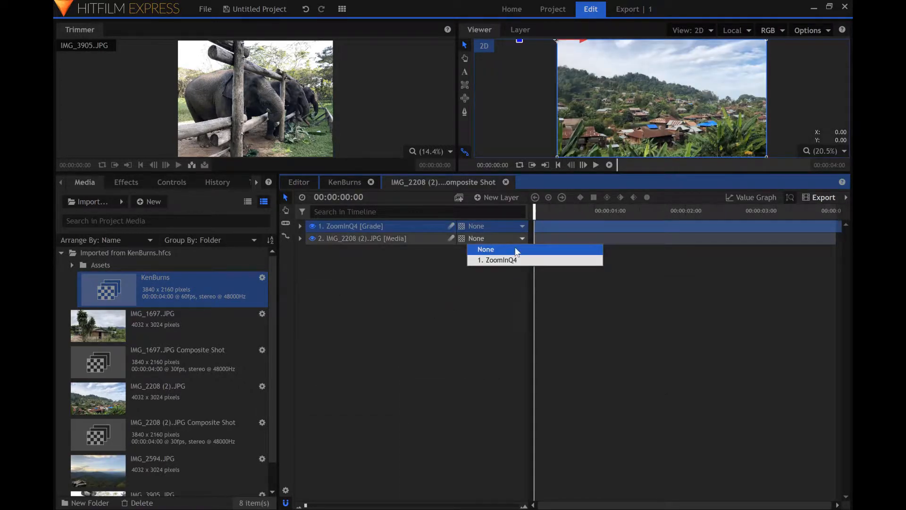
# Parent the photo to ZoomInQ4, close the composite, and copy the ZoomOutQ2 grade layer
pyautogui.rightClick(362, 238)
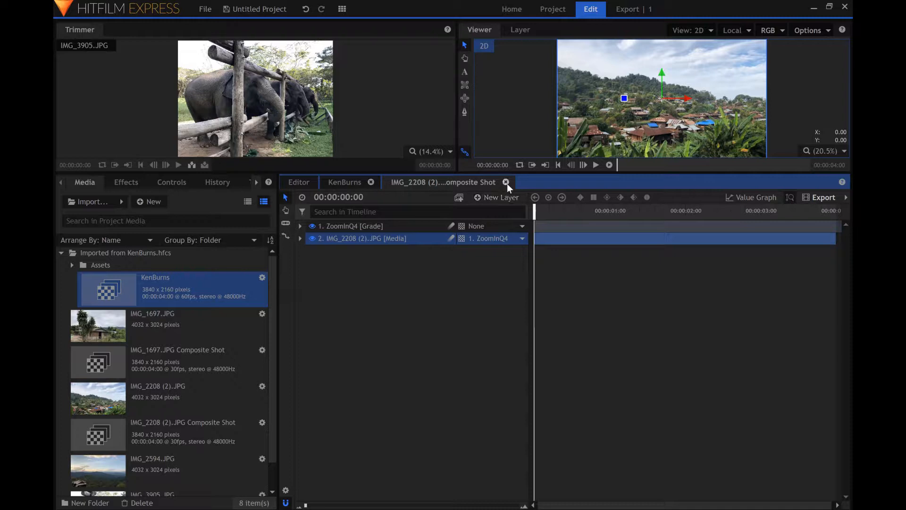
pyautogui.click(506, 182)
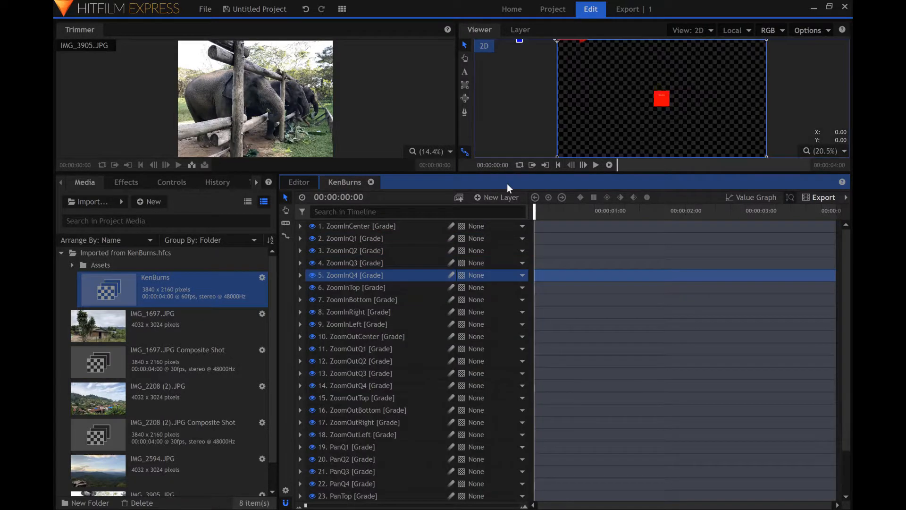
pyautogui.rightClick(355, 361)
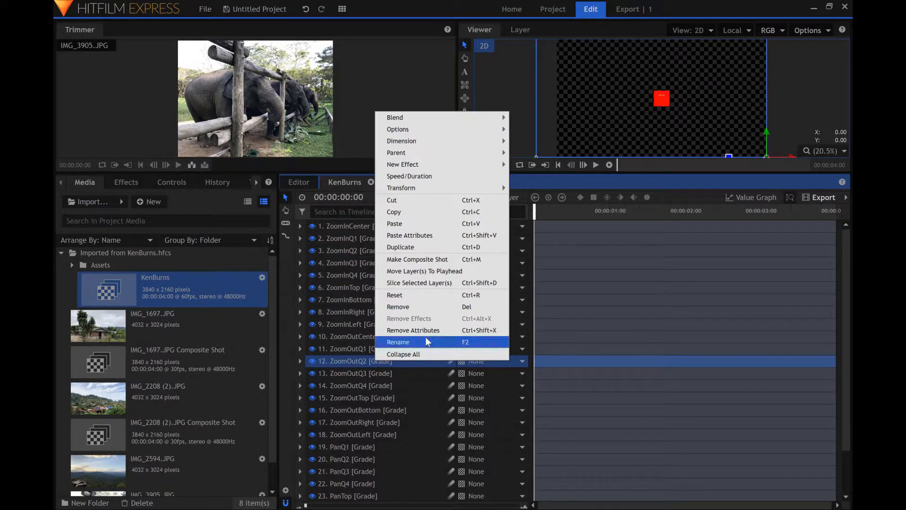
pyautogui.click(299, 182)
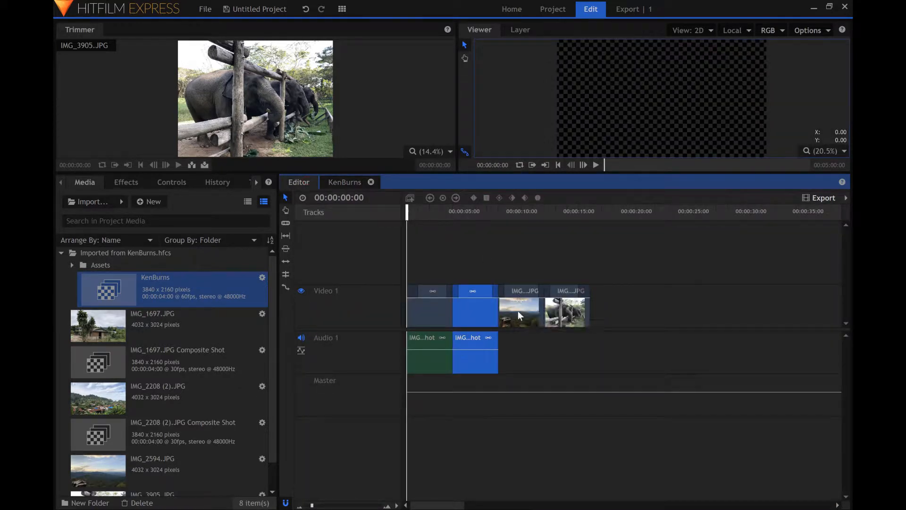
# Turn the third clip, IMG_2594..JPG, into a composite shot
pyautogui.rightClick(518, 314)
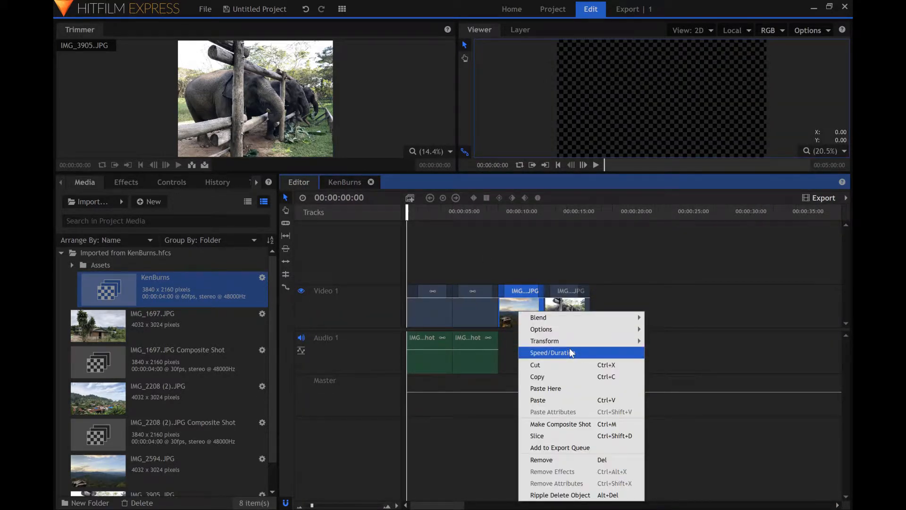
pyautogui.moveTo(538, 317)
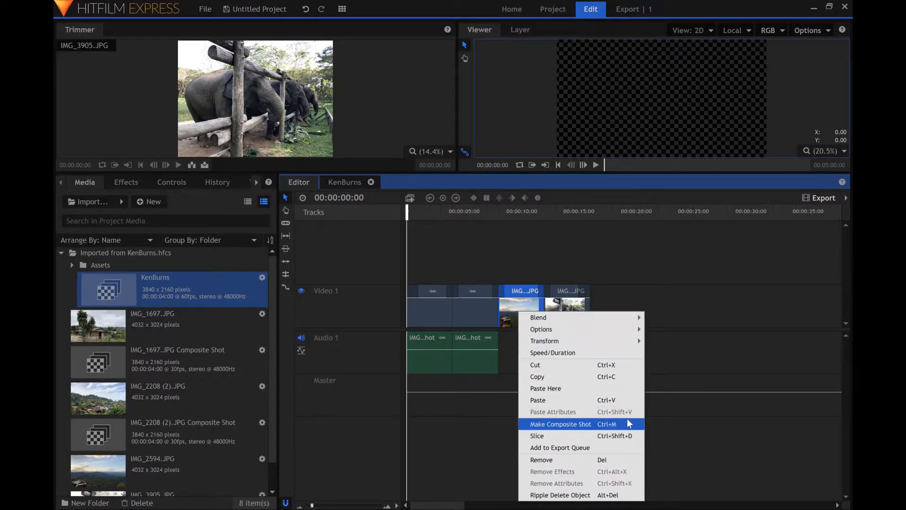
pyautogui.click(559, 424)
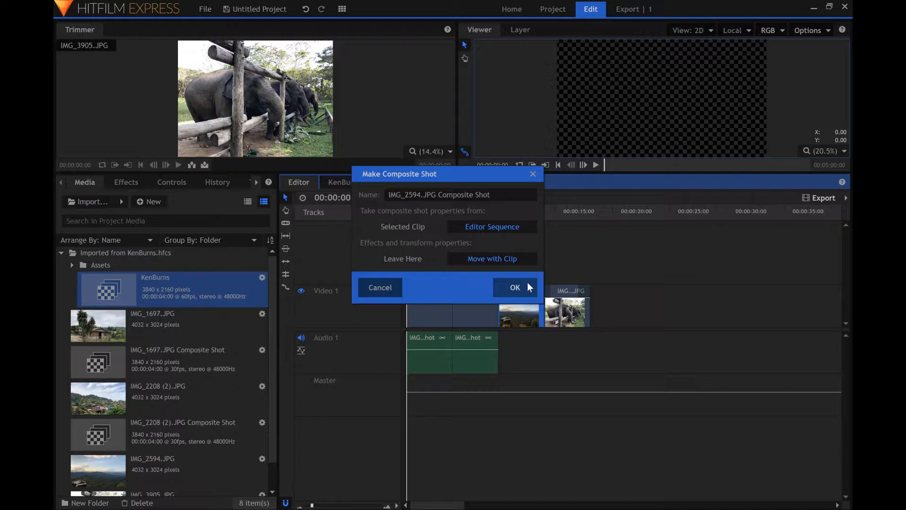
pyautogui.click(513, 287)
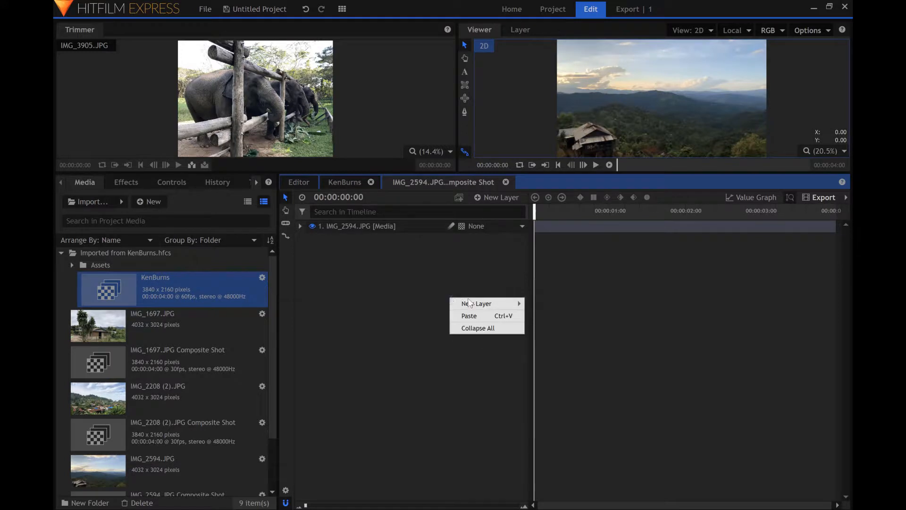
# Paste the ZoomOutQ2 grade, set up the photo layer, and close the composite tab
pyautogui.click(469, 315)
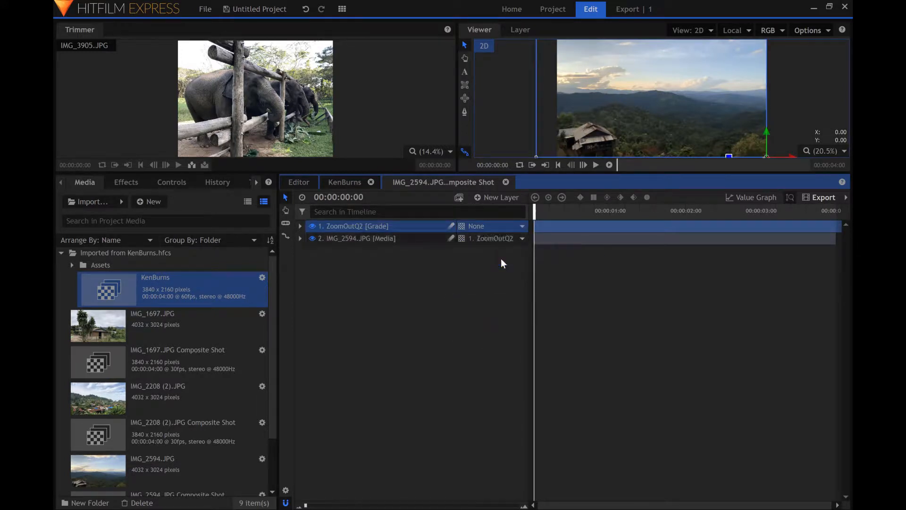
pyautogui.rightClick(355, 238)
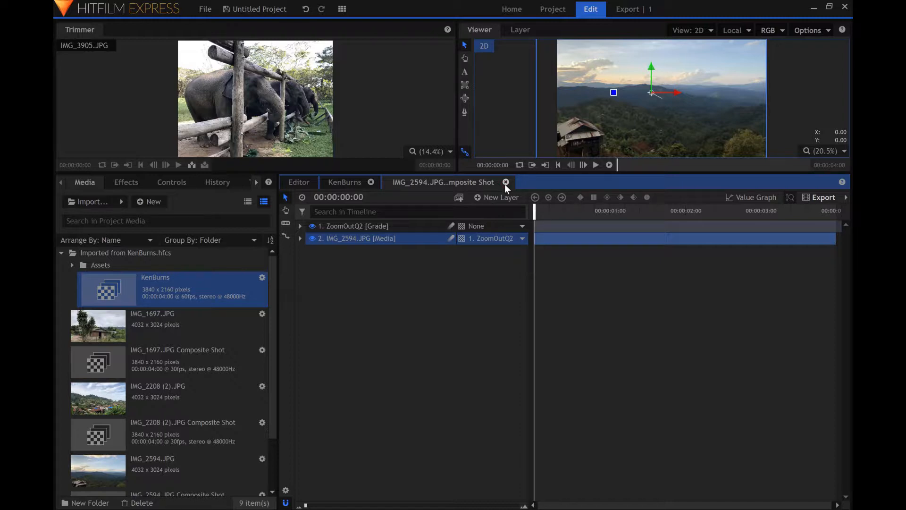
pyautogui.click(505, 182)
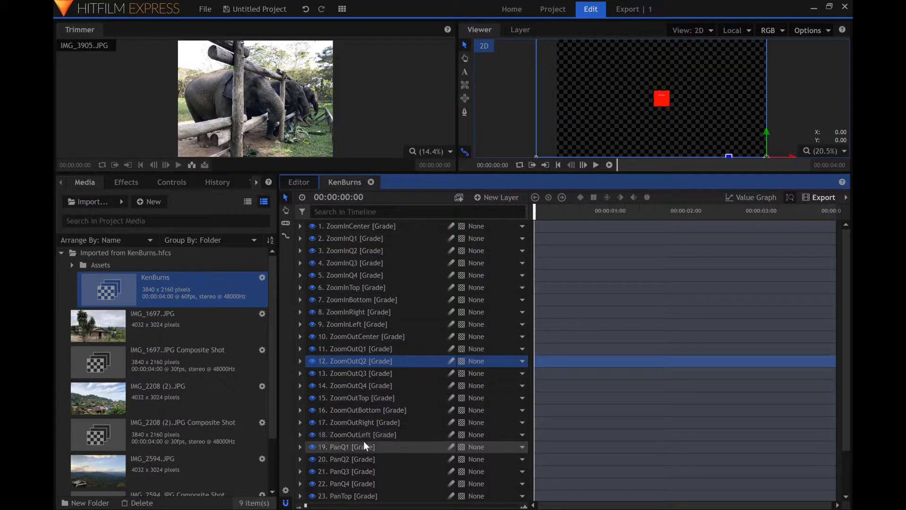
pyautogui.rightClick(345, 458)
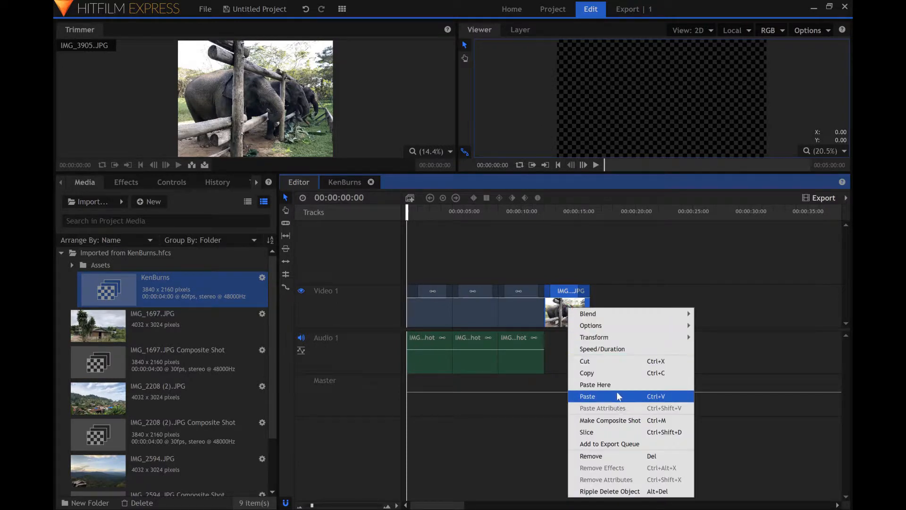
# Convert IMG_3905 into a composite shot with Editor Sequence and Move with Clip, then return
pyautogui.click(610, 419)
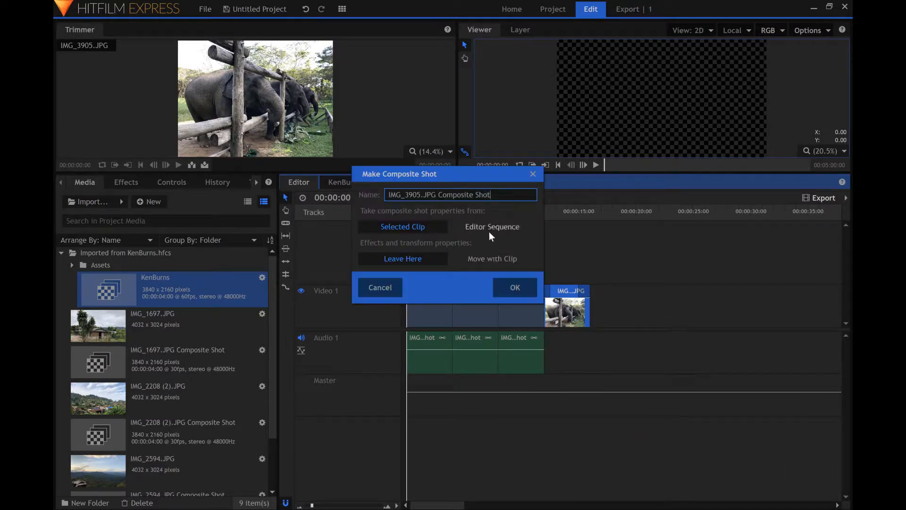
pyautogui.click(492, 226)
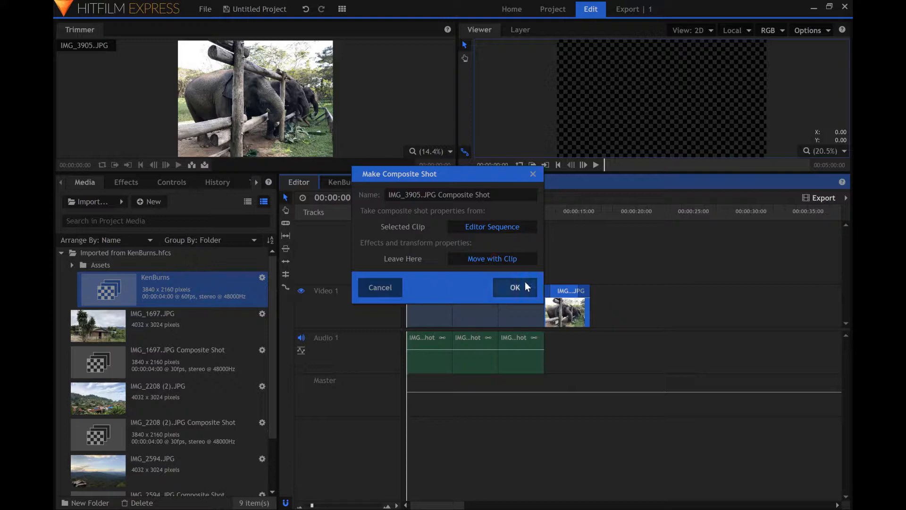
pyautogui.click(513, 288)
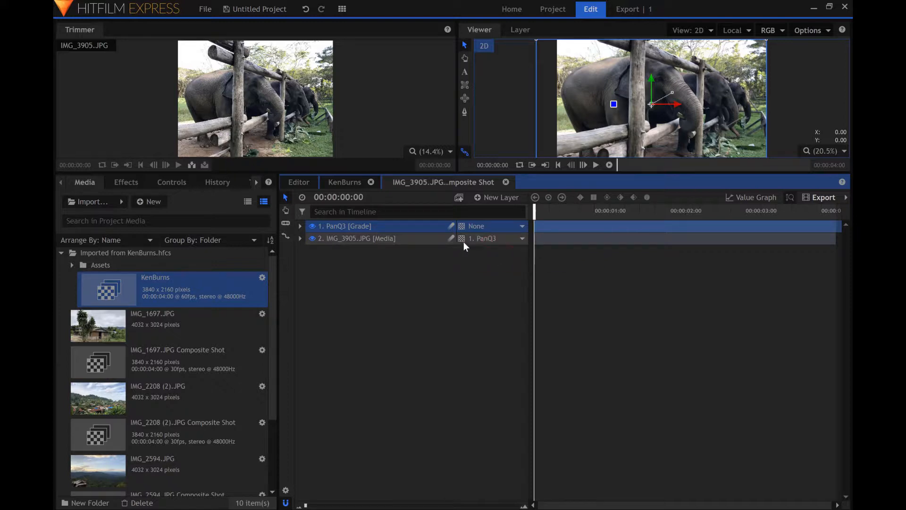
pyautogui.rightClick(357, 238)
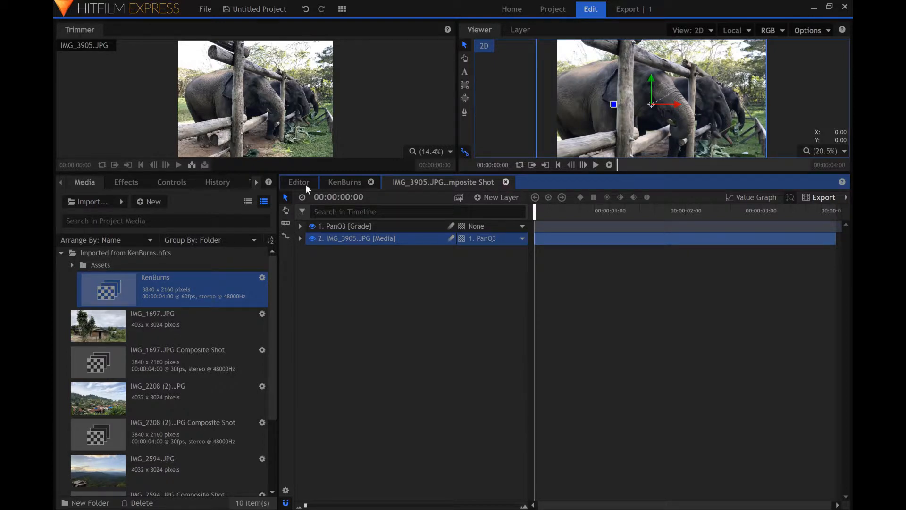
pyautogui.click(505, 182)
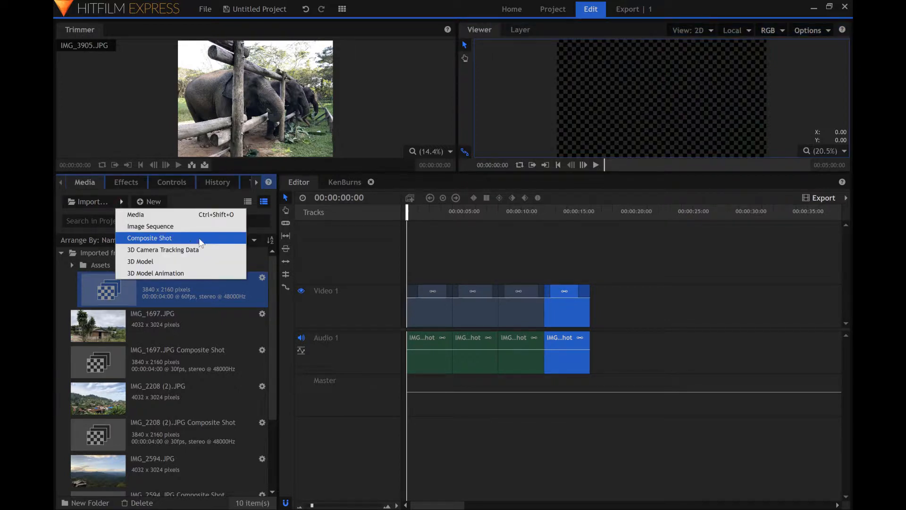
# Import the TitleMain composite shot into the project
pyautogui.click(150, 237)
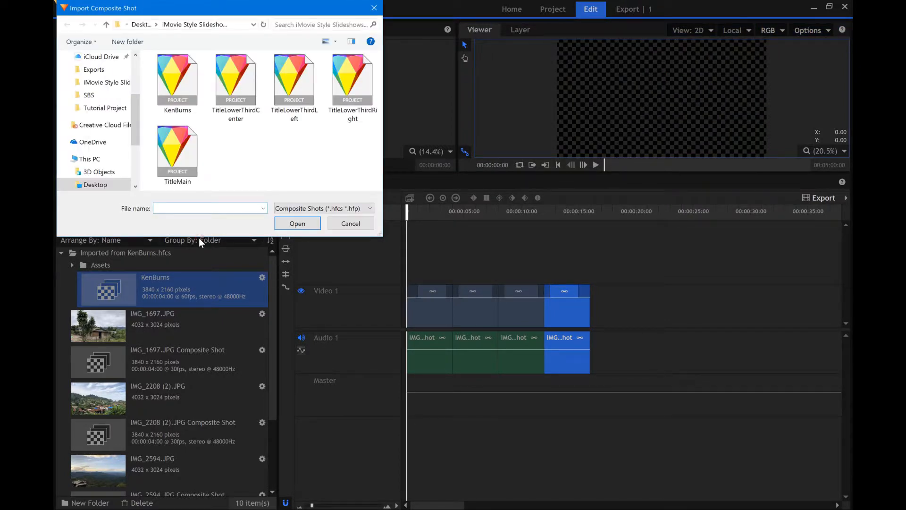
pyautogui.click(177, 147)
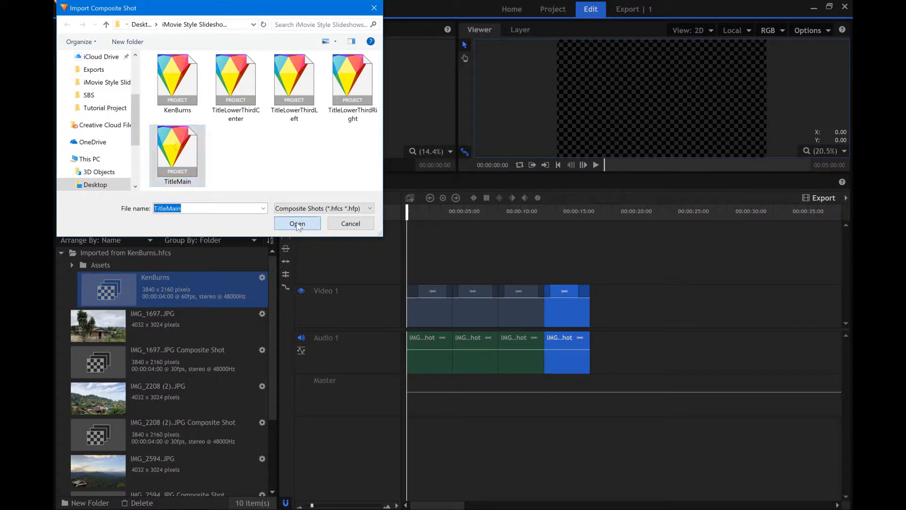
pyautogui.click(297, 224)
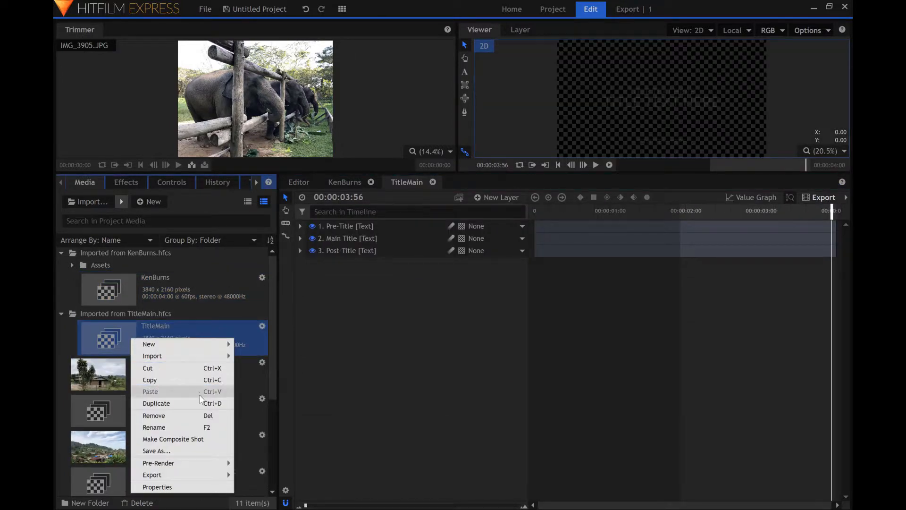
# Duplicate TitleMain and rename the copy First Slide Title
pyautogui.click(156, 403)
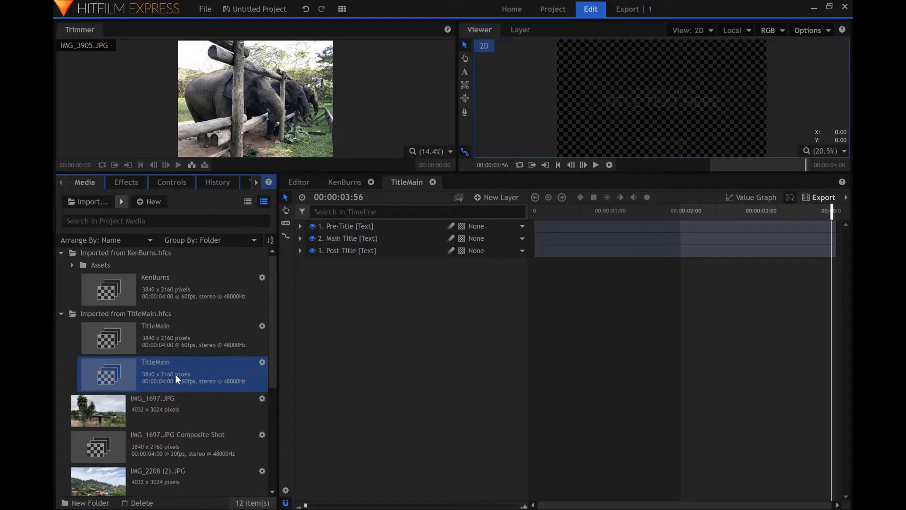
pyautogui.doubleClick(155, 362)
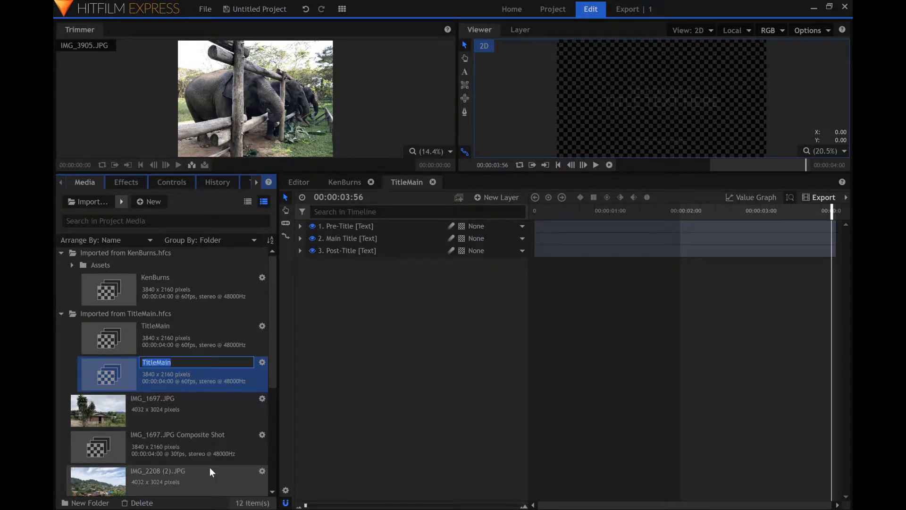
pyautogui.write('First Slide')
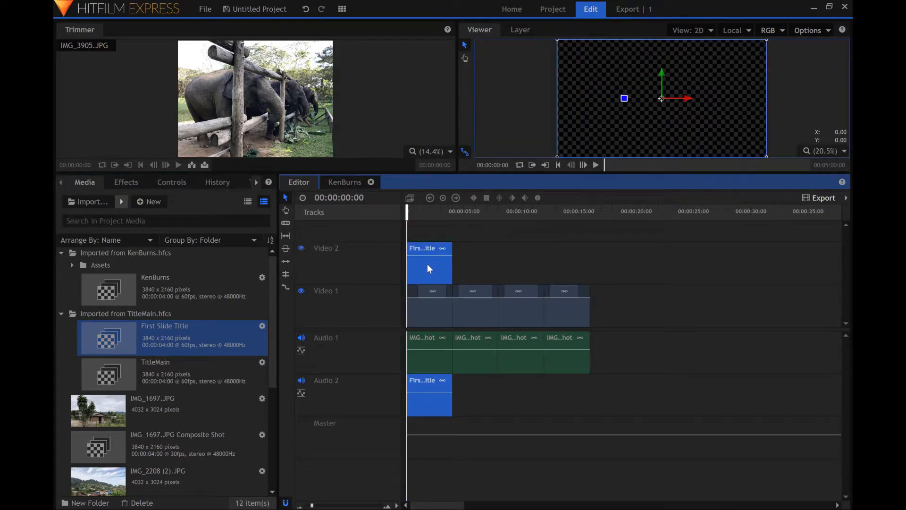
# Open the First Slide Title clip and jump to around 2 seconds to see its titles
pyautogui.doubleClick(428, 263)
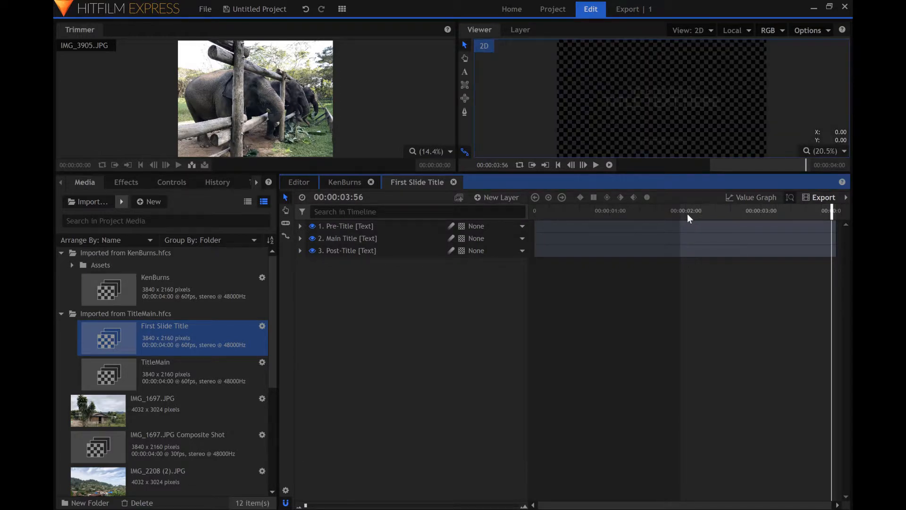
pyautogui.click(687, 211)
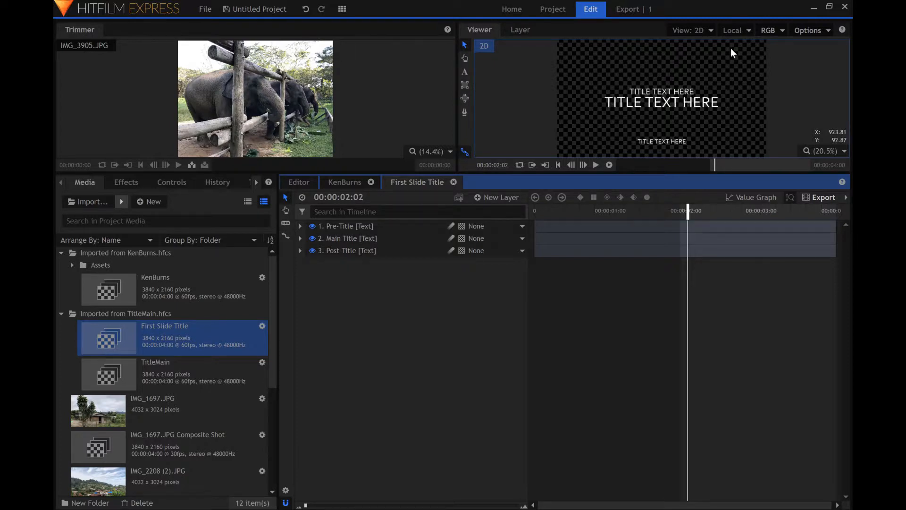
pyautogui.moveTo(381, 276)
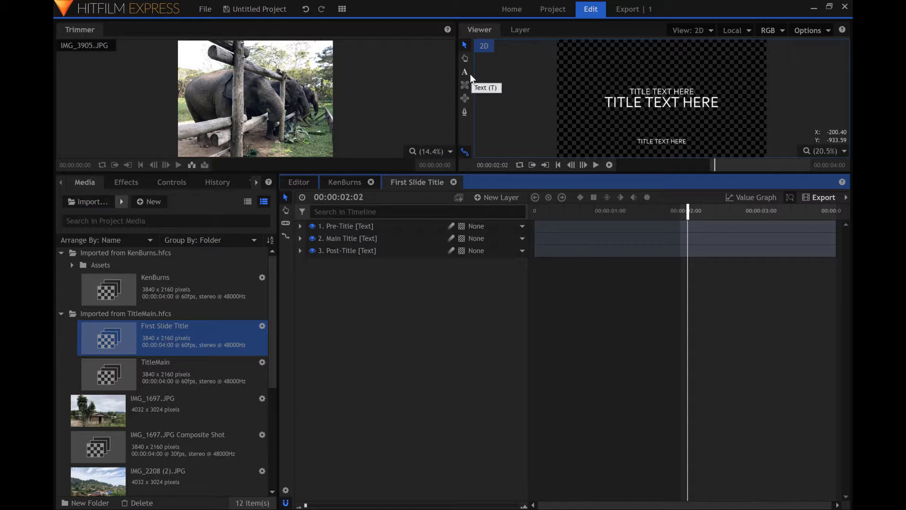
# Replace the pre-title text with WELCOME TO THE COUNTRY OF
pyautogui.click(464, 72)
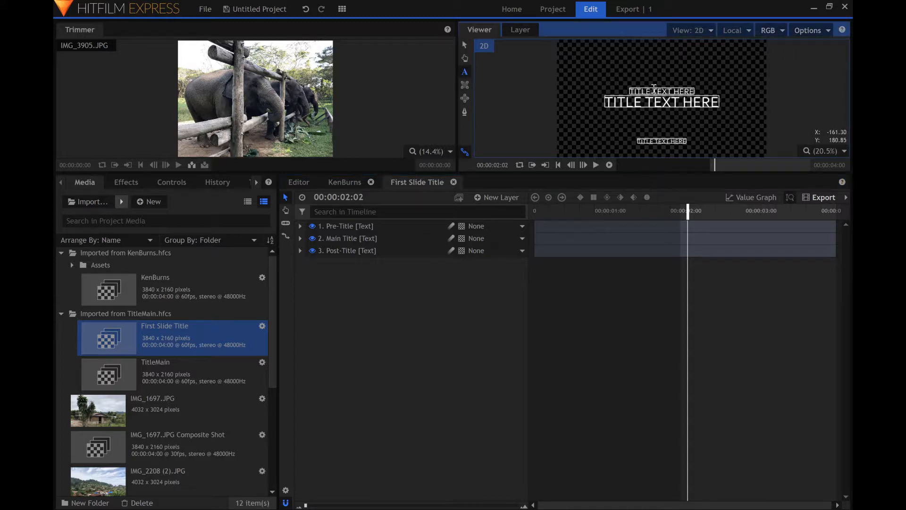
pyautogui.click(346, 226)
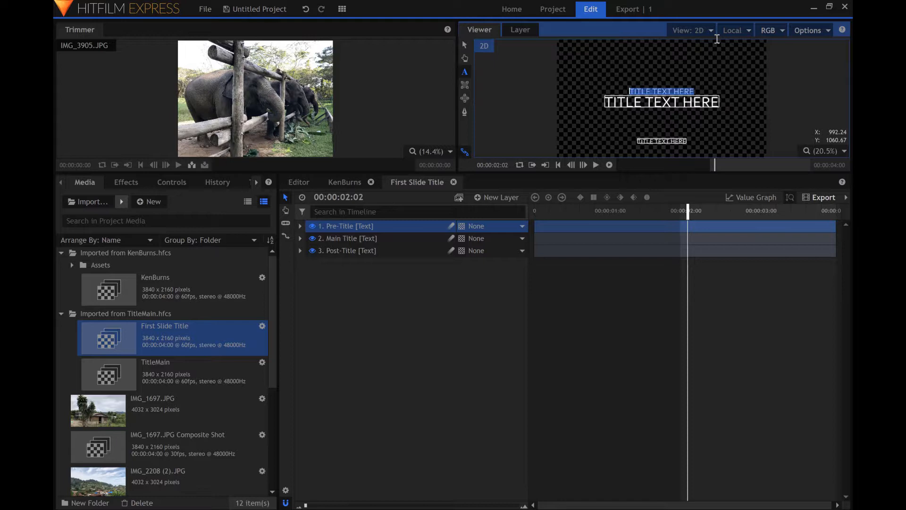
pyautogui.write('Welcom')
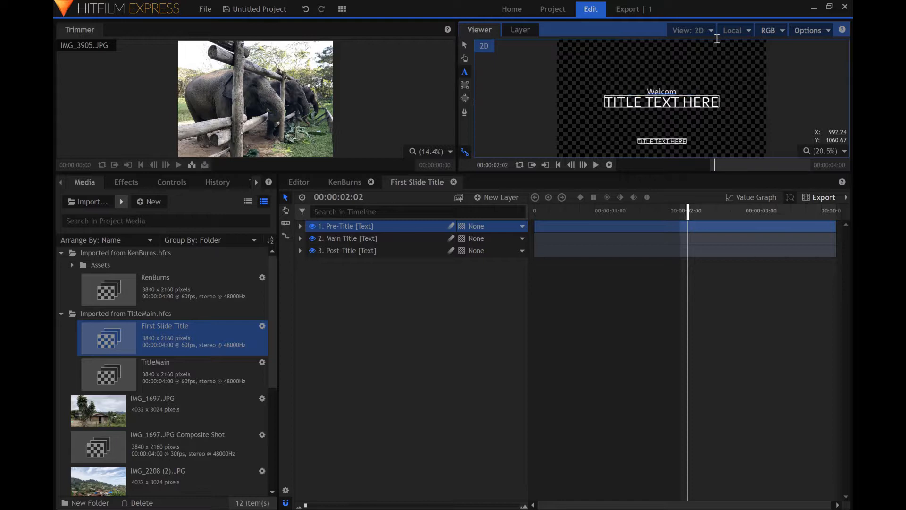
pyautogui.doubleClick(661, 92)
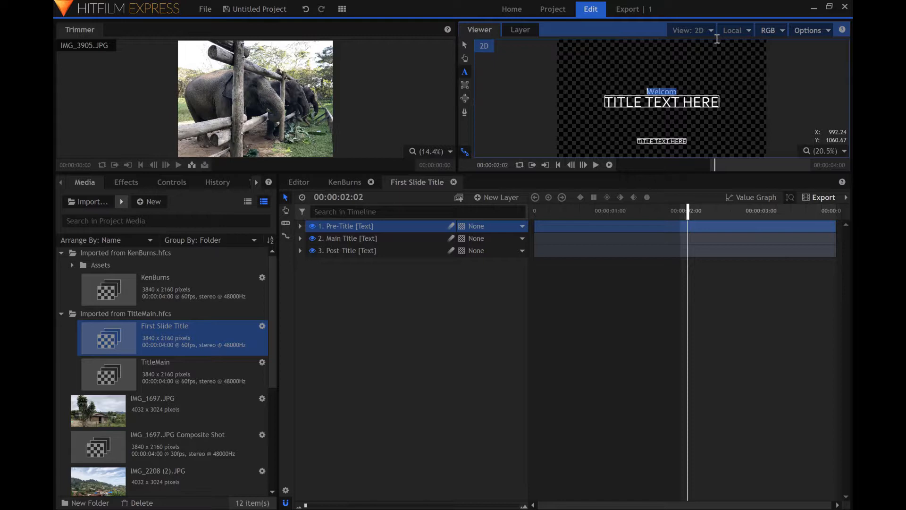
pyautogui.write('WELCOME TO THE COUNTRY OF')
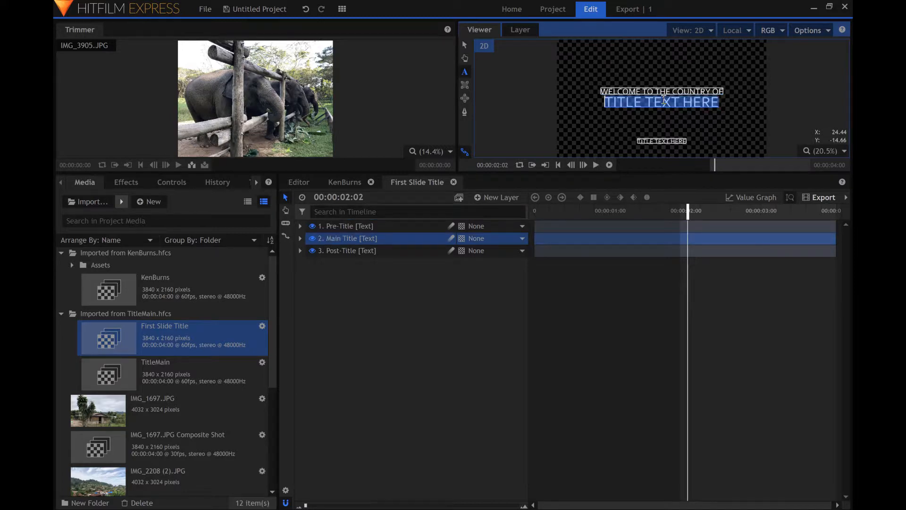
# Set the main title to MYANMAR and the credit to John Smith, then close the composite
pyautogui.write('MYANMAR')
pyautogui.click(661, 141)
pyautogui.write('CREATED BY JOHN S')
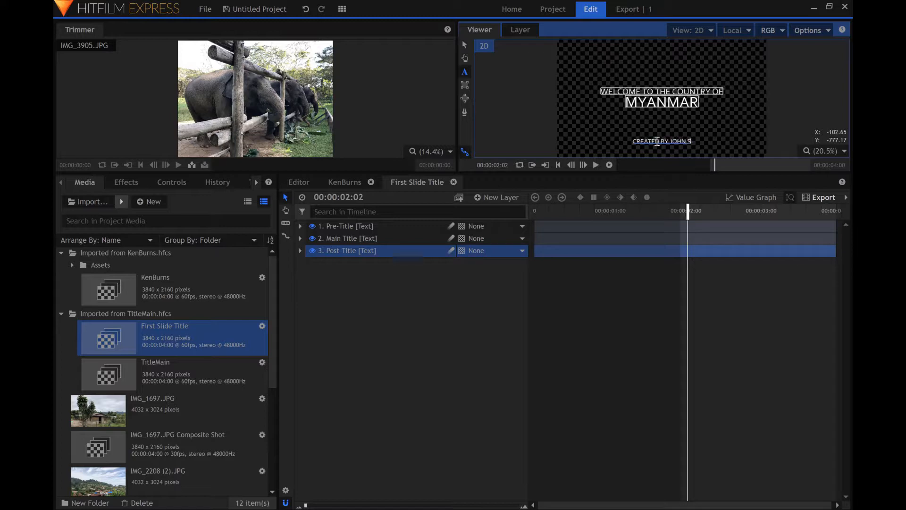
pyautogui.write('MITH')
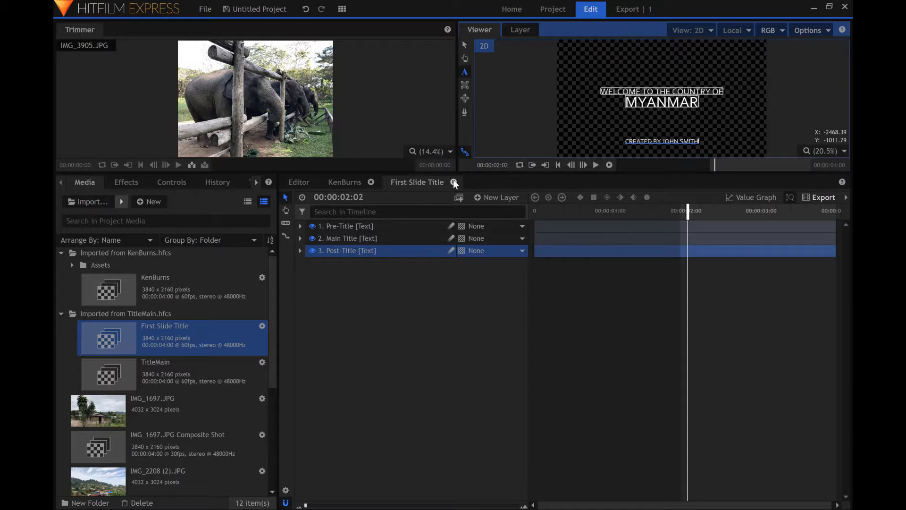
pyautogui.click(344, 182)
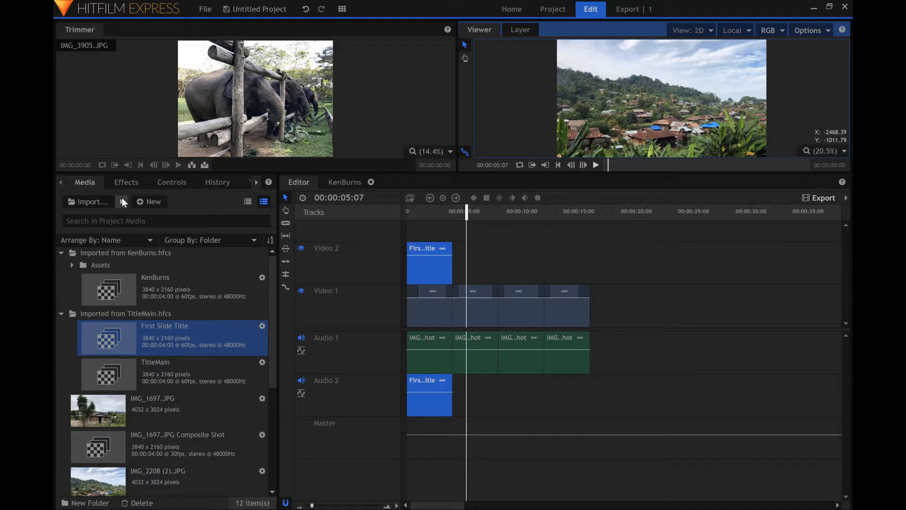
# Import the TitleLowerThirdLeft composite shot file and open it
pyautogui.click(149, 201)
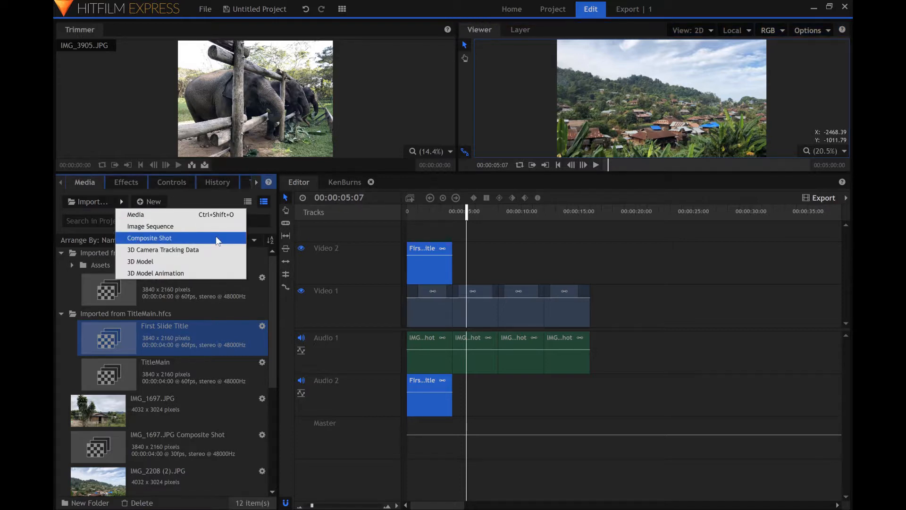
pyautogui.click(149, 237)
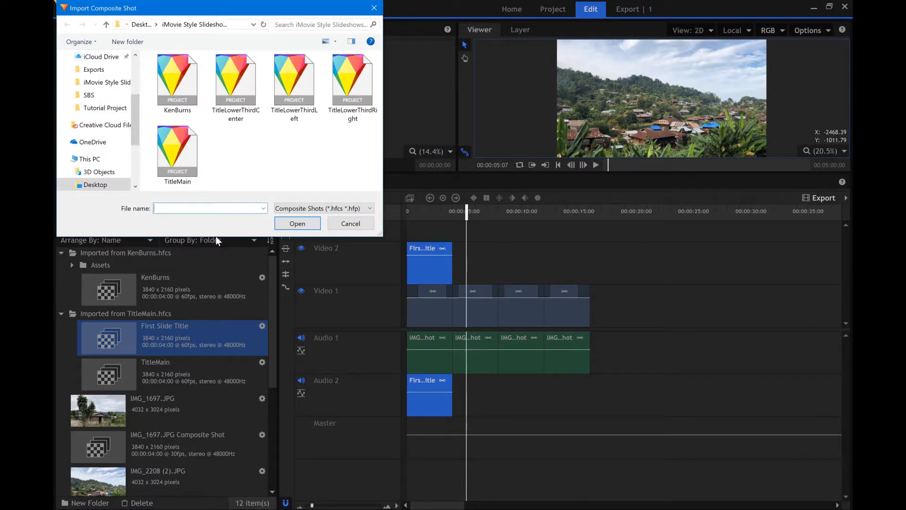
pyautogui.click(294, 79)
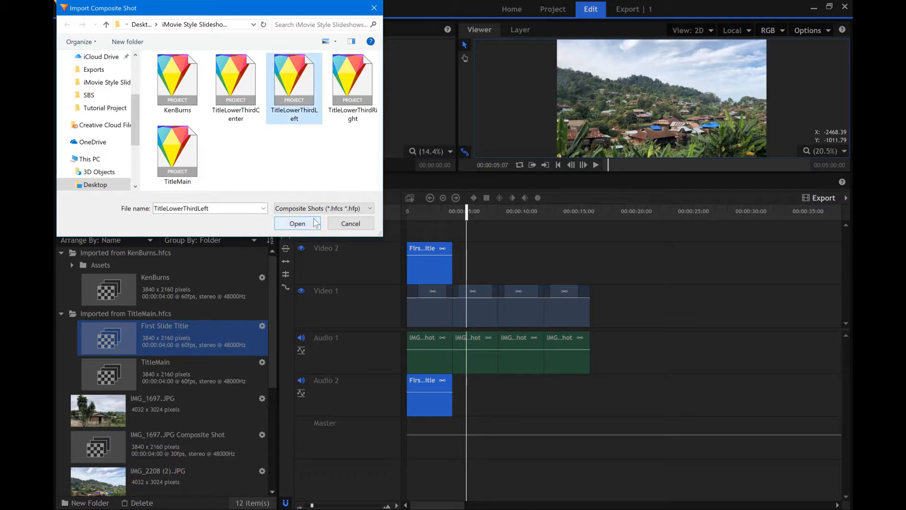
pyautogui.click(297, 224)
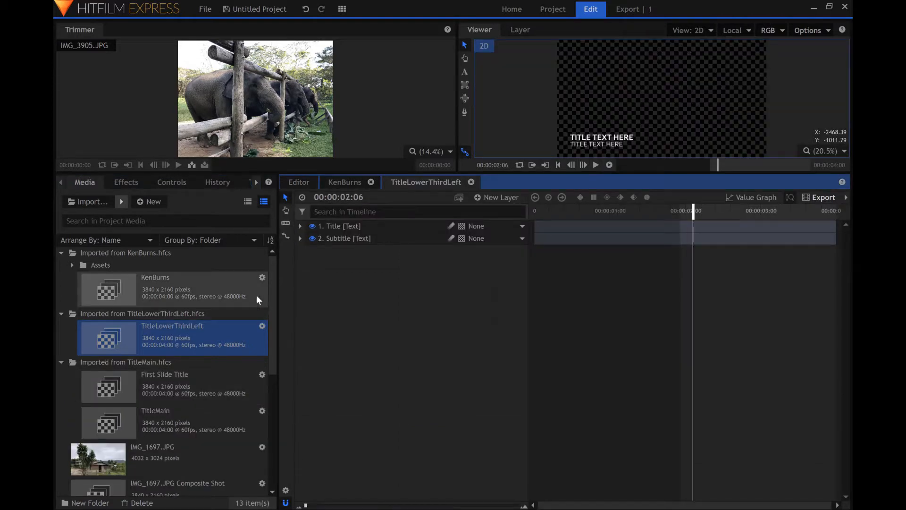
# Rename the duplicated TitleLowerThirdLeft composite to Second Slide Title
pyautogui.rightClick(171, 335)
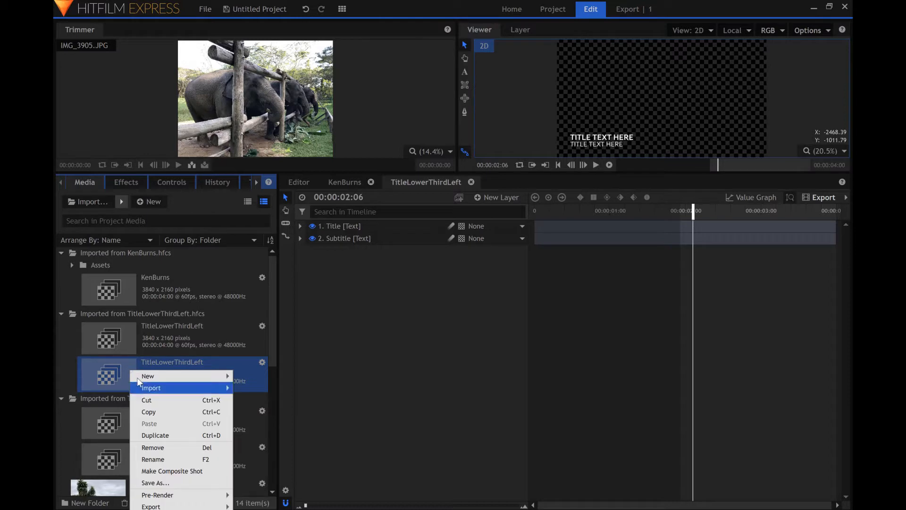
pyautogui.click(153, 458)
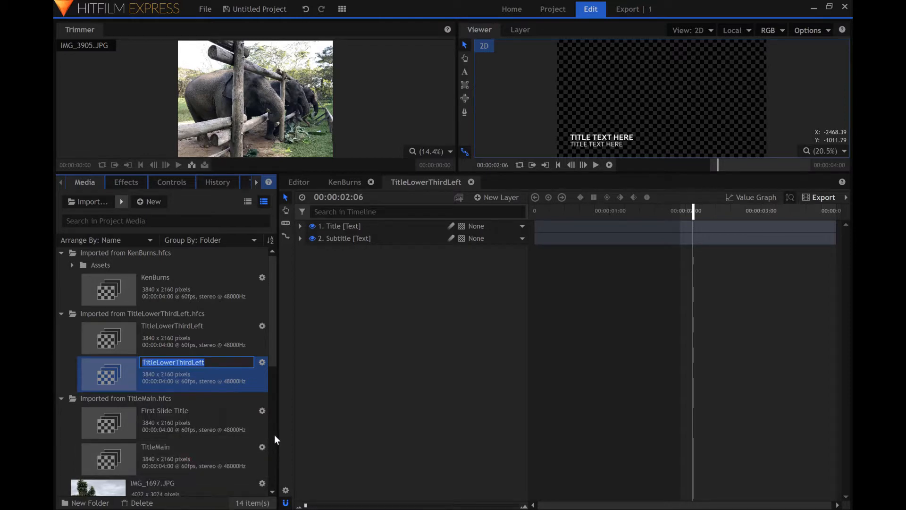
pyautogui.write('sECO')
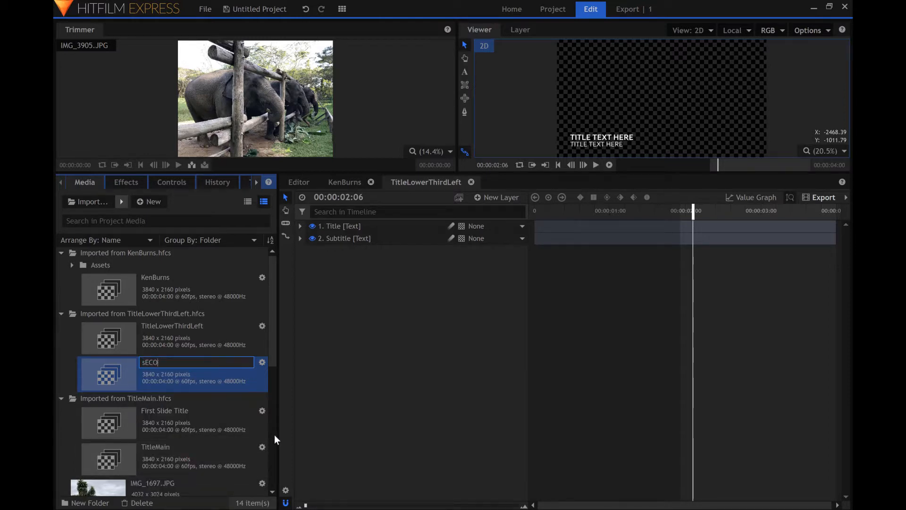
pyautogui.write('second')
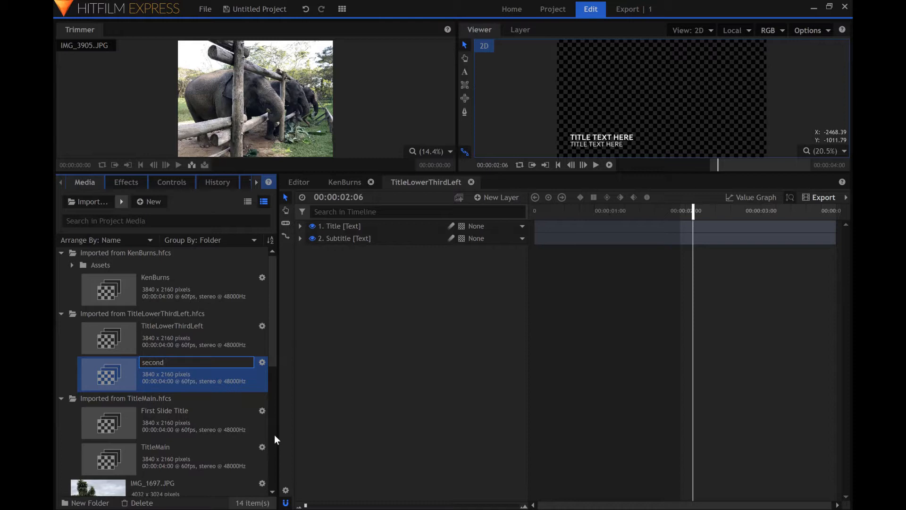
pyautogui.press('Backspace')
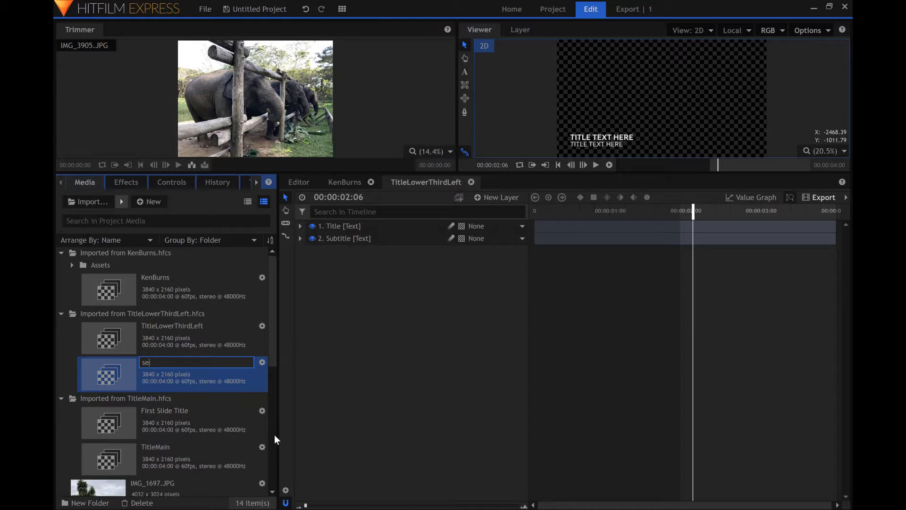
pyautogui.write('Seclond')
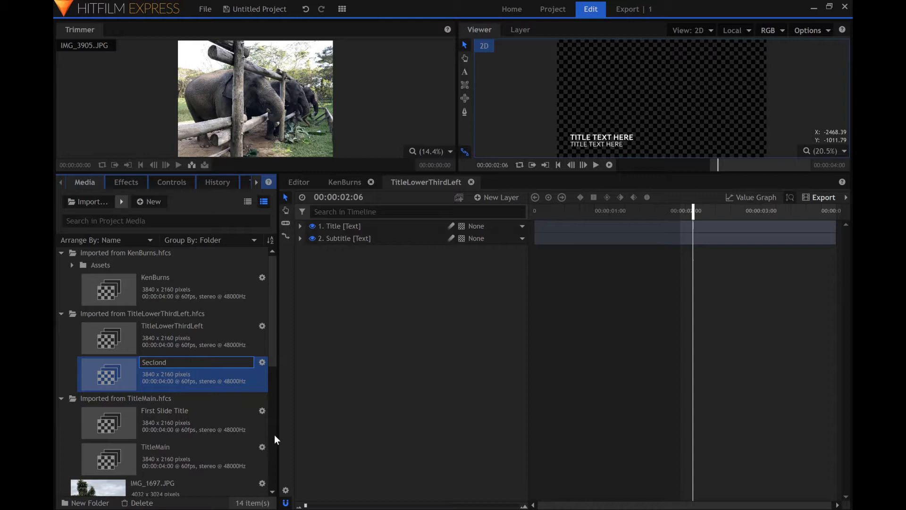
pyautogui.write('Slide Title')
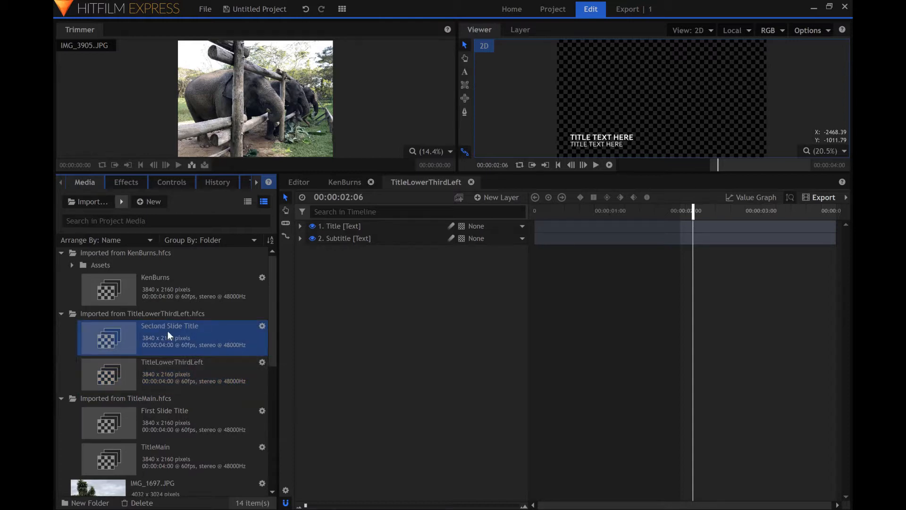
pyautogui.doubleClick(169, 325)
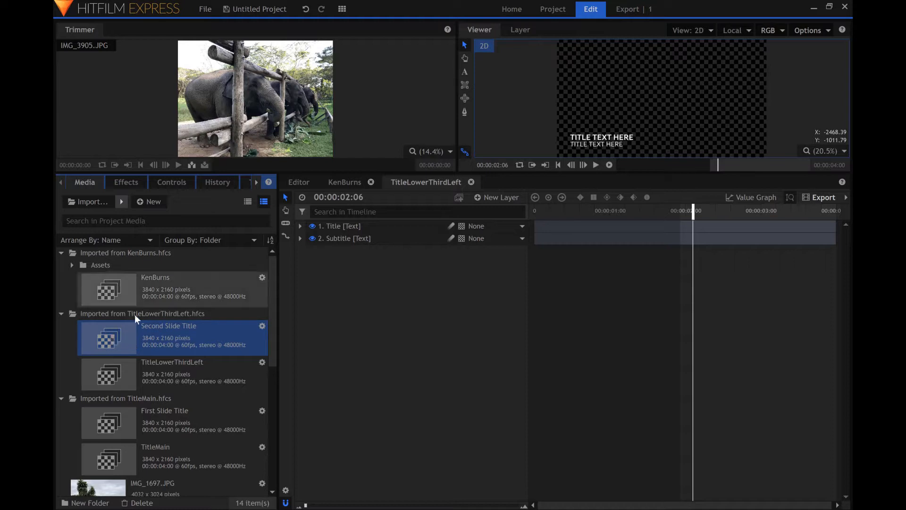
# Return to the slideshow timeline and open the Second Slide Title clip
pyautogui.click(298, 181)
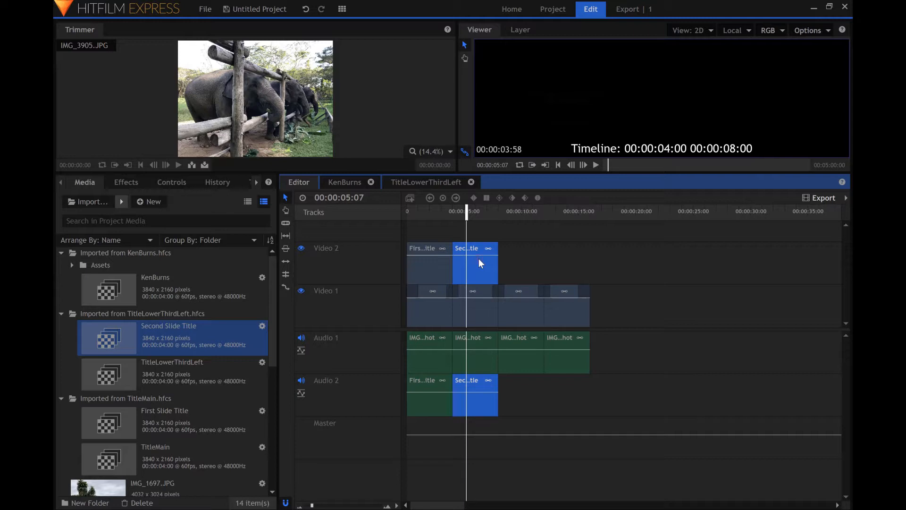
pyautogui.doubleClick(474, 248)
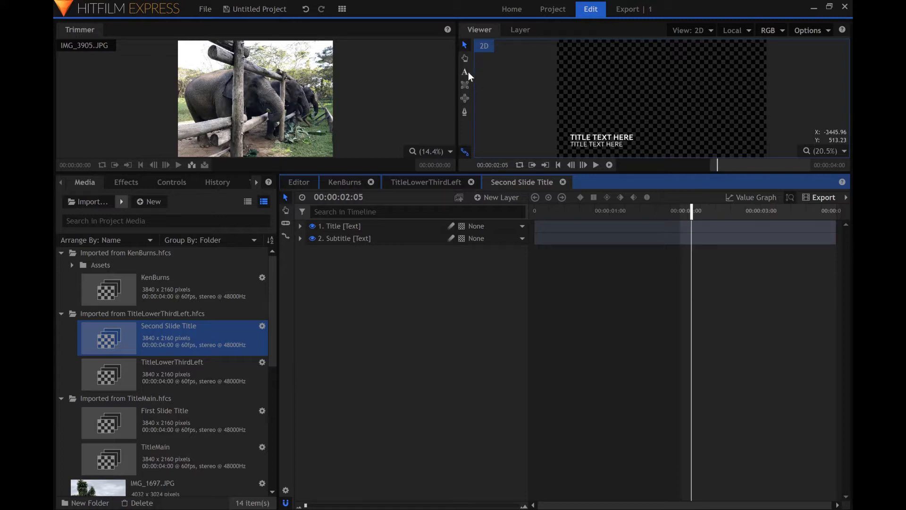
# Change the lower-third main title to VILLAGE HOUSES
pyautogui.click(464, 72)
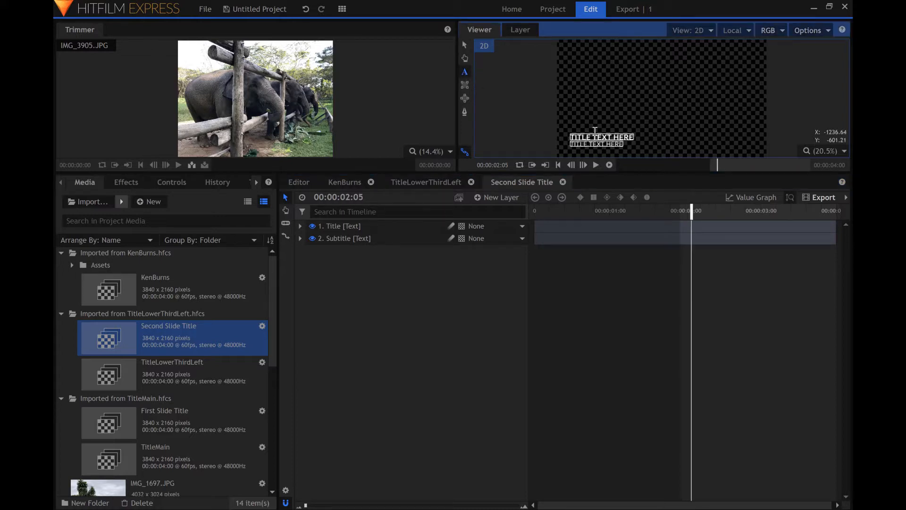
pyautogui.click(340, 225)
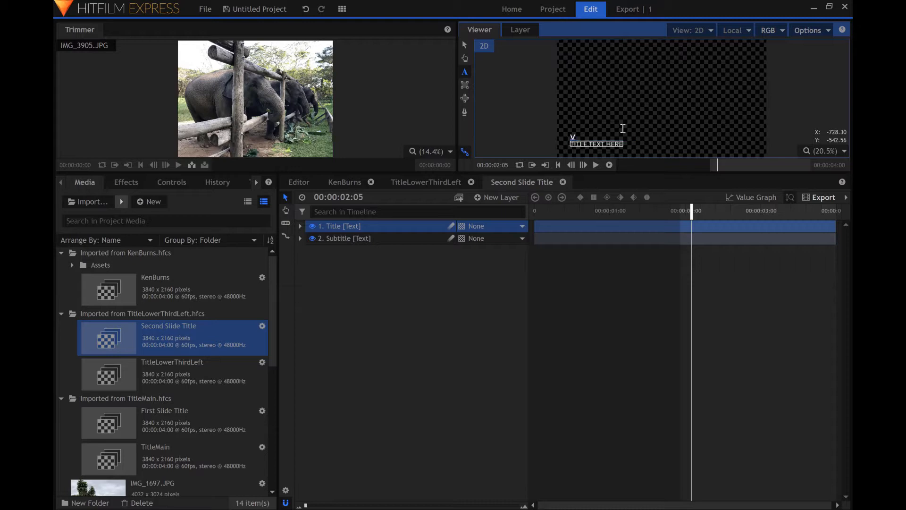
pyautogui.write('VILLAGE HOUSES')
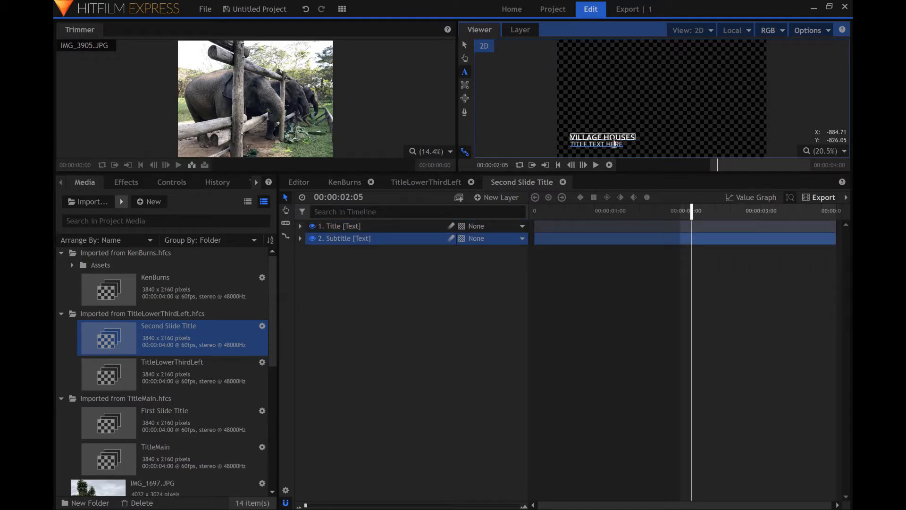
# Set the subtitle to ON A MOUNTAIN IN MYANMAR and close the composite
pyautogui.doubleClick(595, 144)
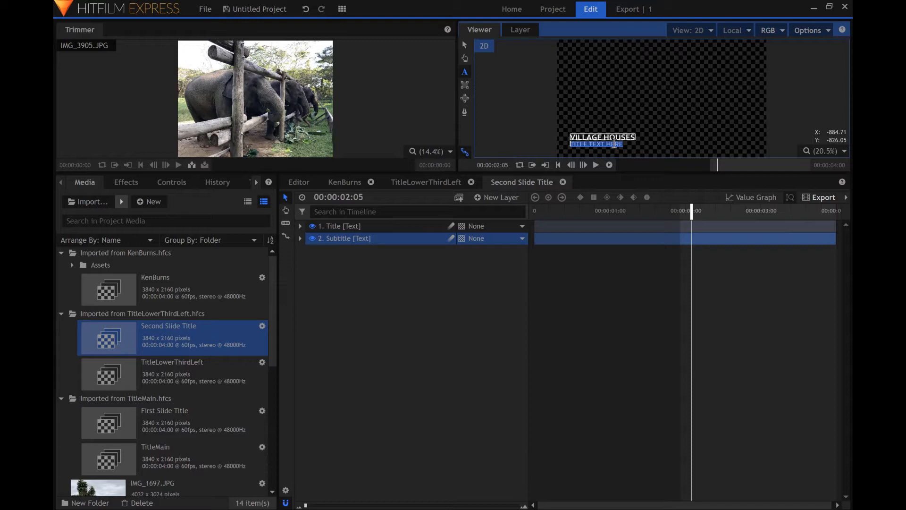
pyautogui.write('ON A MOUNTAIN IN MY')
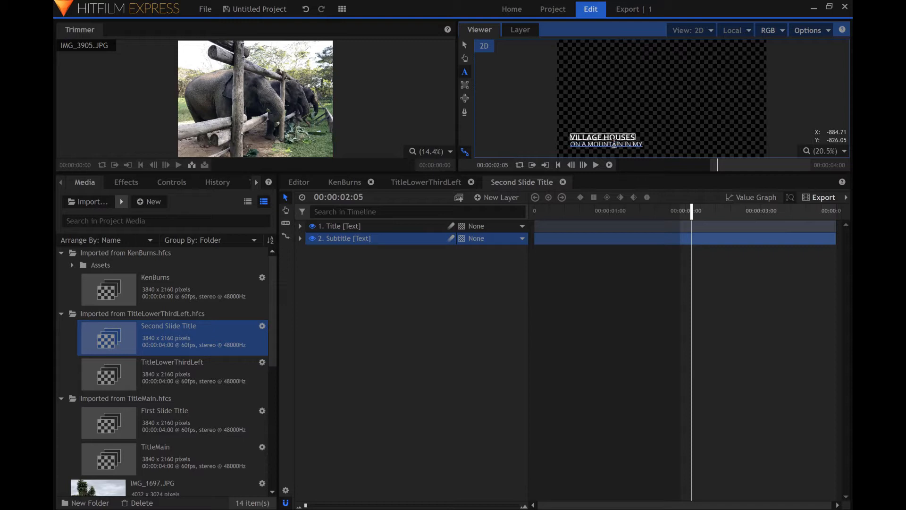
pyautogui.write('ANMAR')
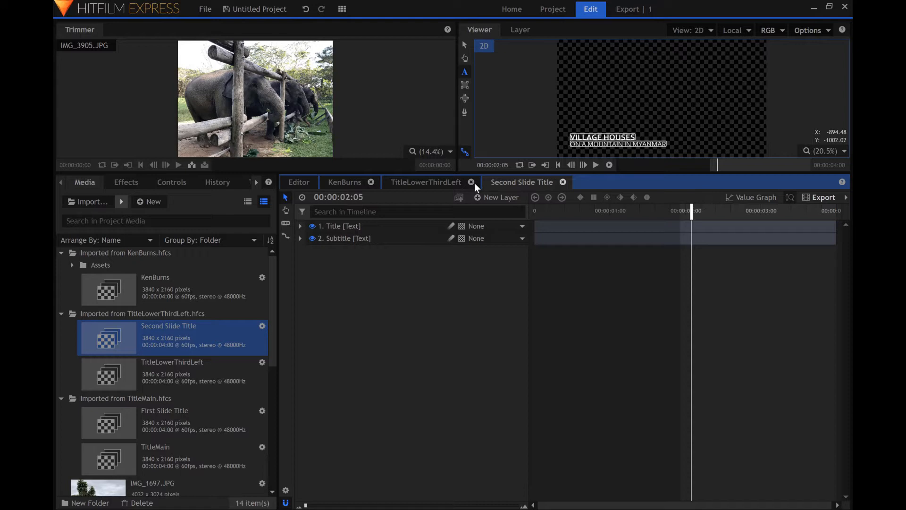
pyautogui.click(562, 183)
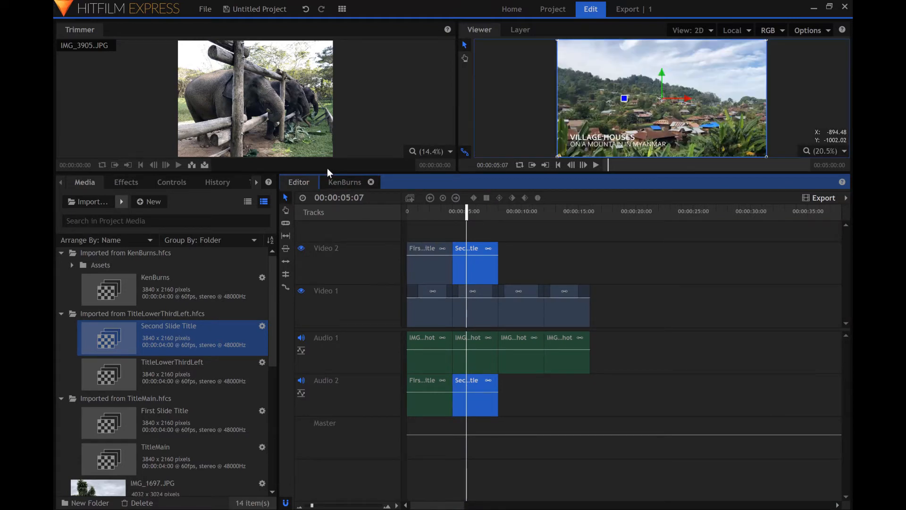
pyautogui.moveTo(575, 163)
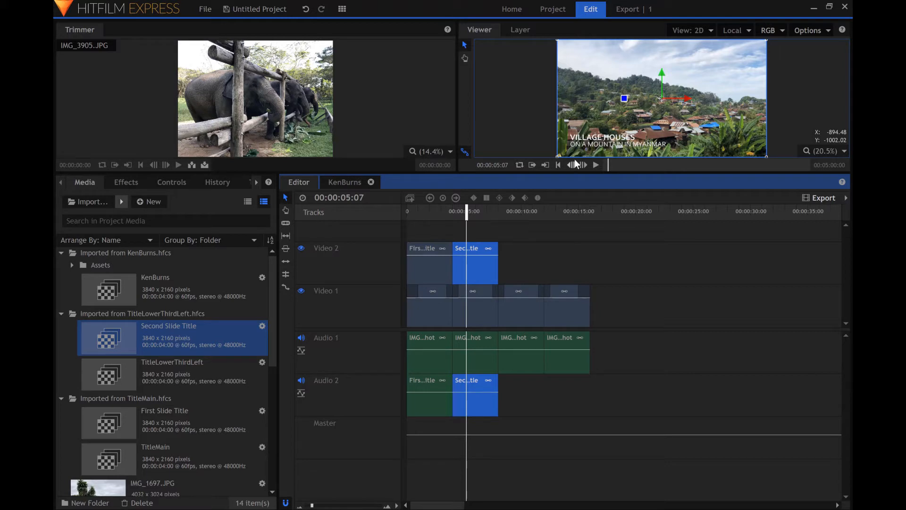
pyautogui.click(556, 164)
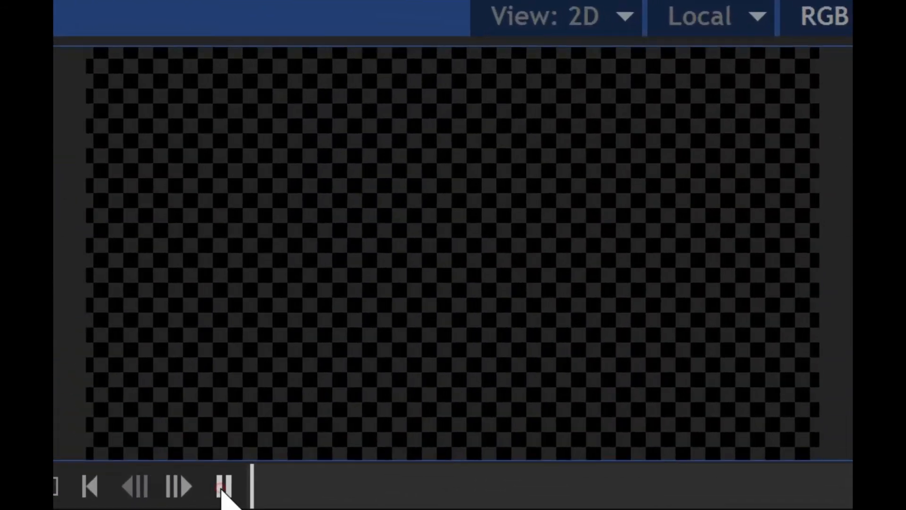
pyautogui.click(224, 486)
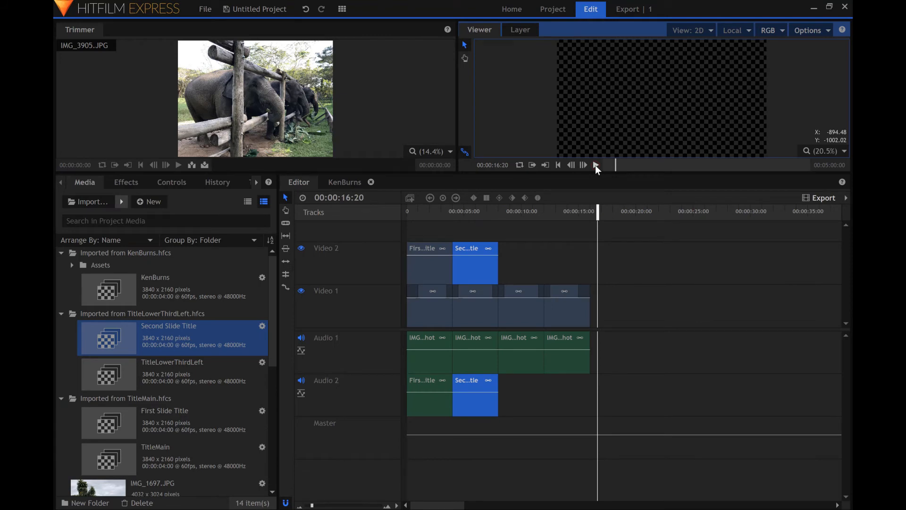
pyautogui.click(627, 9)
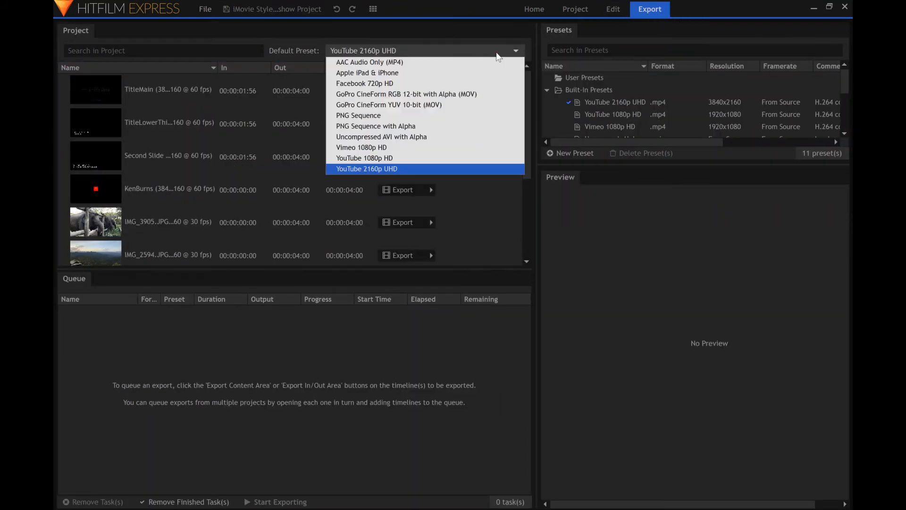
pyautogui.moveTo(396, 105)
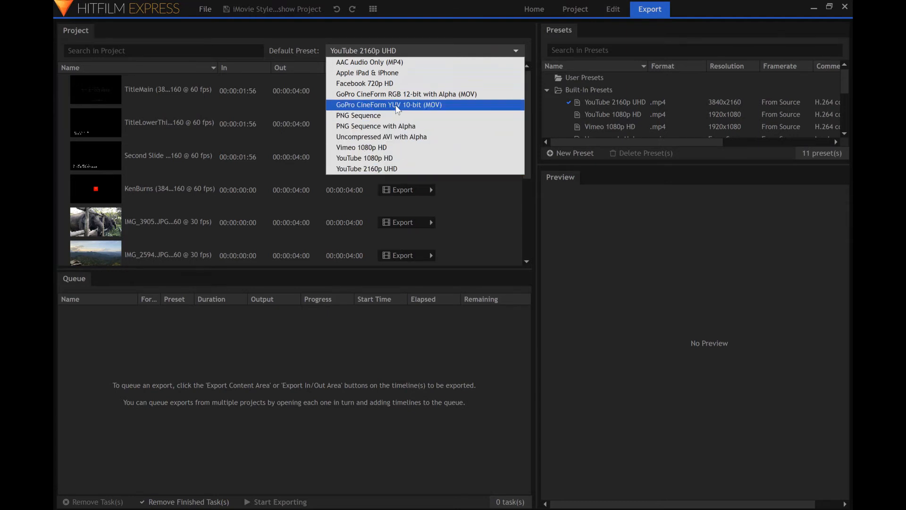
pyautogui.moveTo(404, 169)
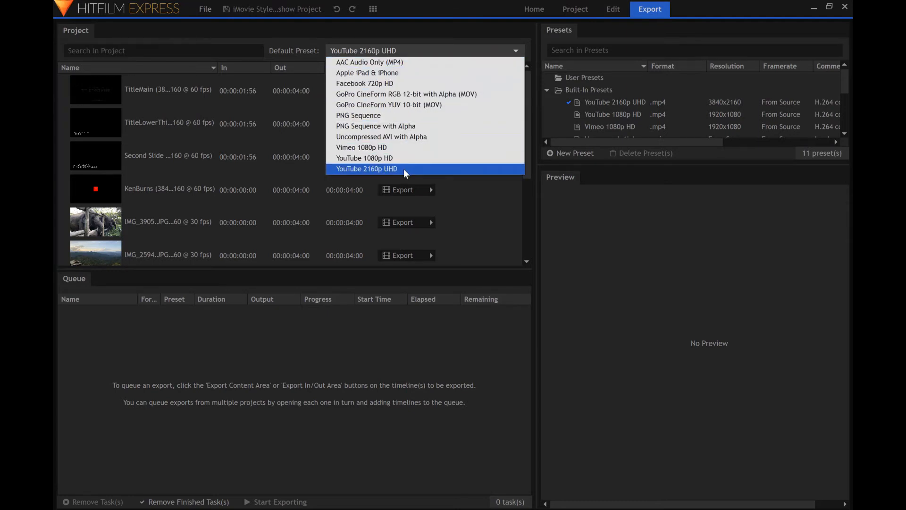
# Keep YouTube 2160p UHD as the default preset and queue the Editor timeline
pyautogui.click(366, 169)
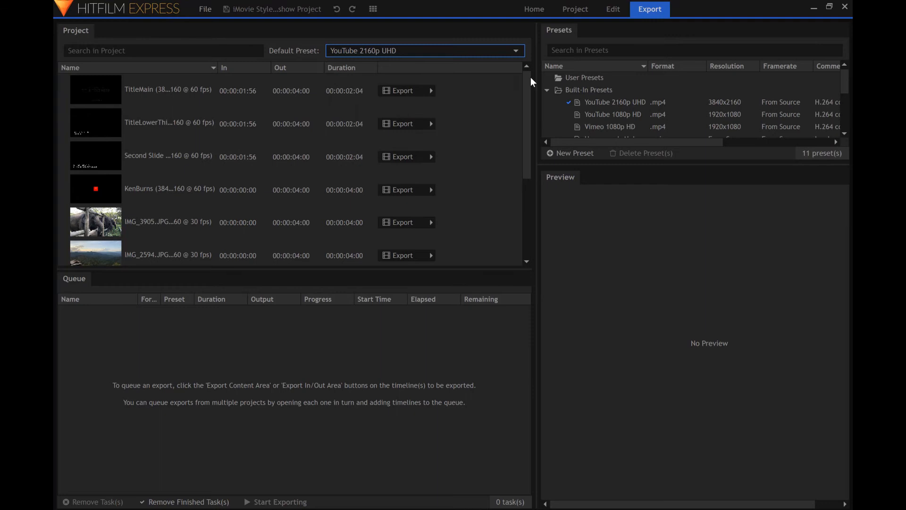
pyautogui.scroll(-3)
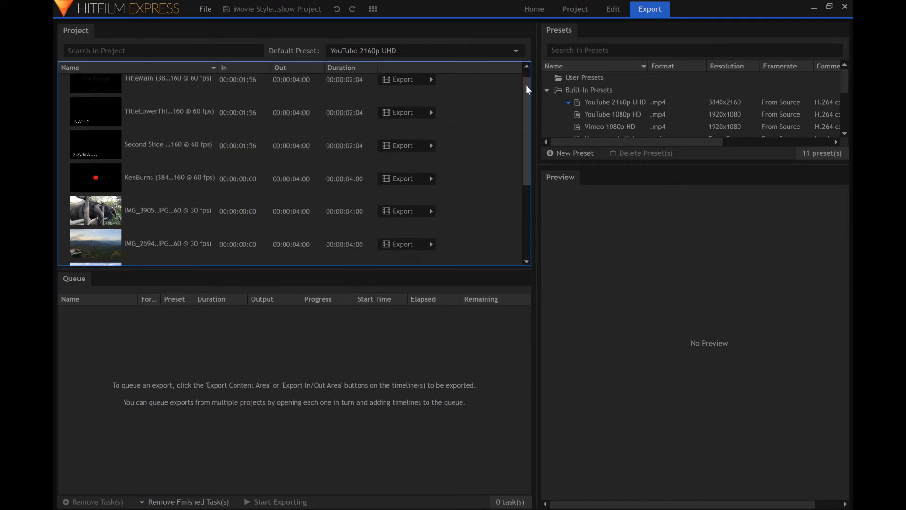
pyautogui.scroll(-3)
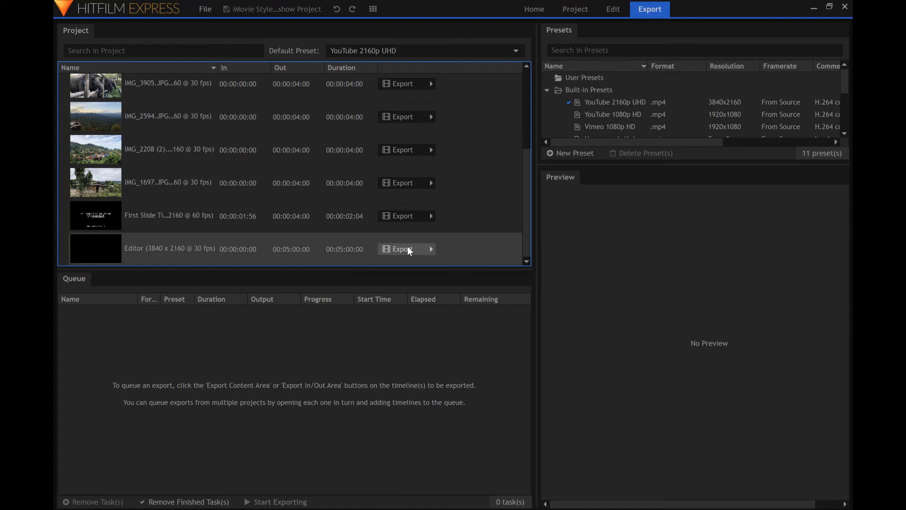
pyautogui.click(402, 249)
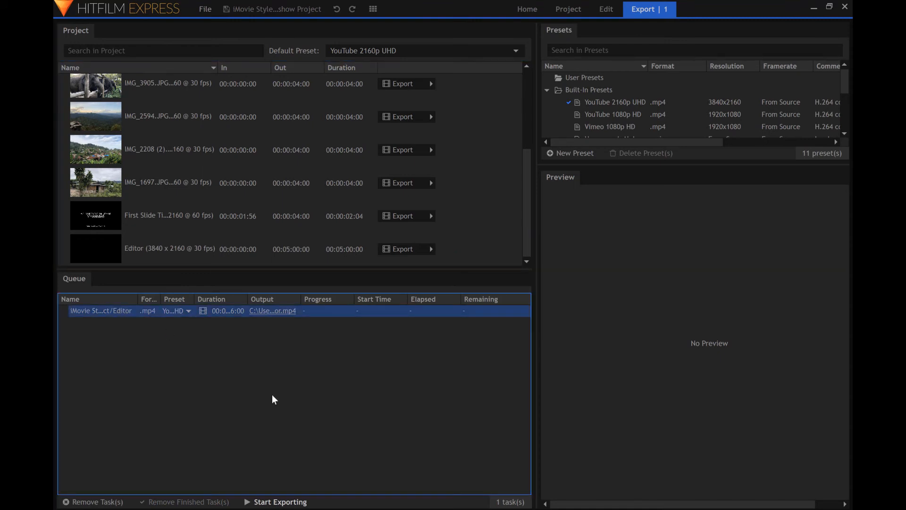
# Start rendering the queued Editor timeline to a YouTube 2160p UHD MP4
pyautogui.click(279, 501)
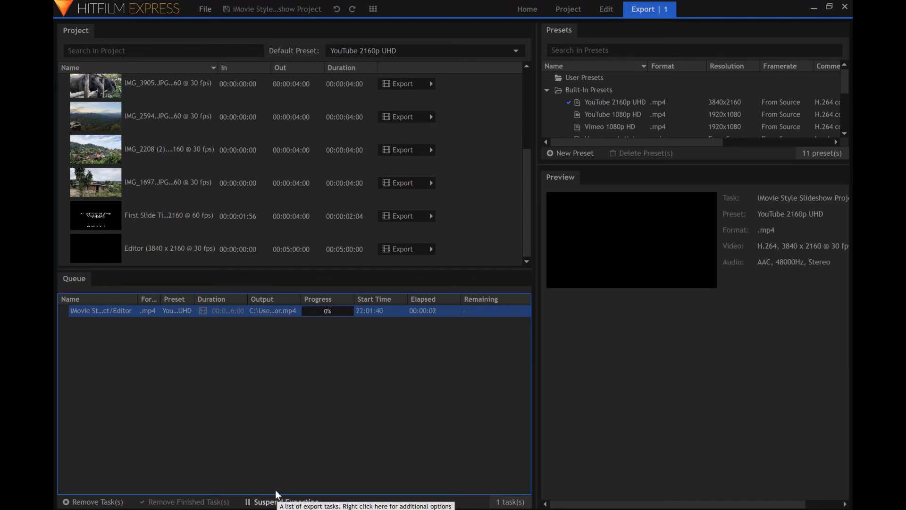
pyautogui.moveTo(417, 319)
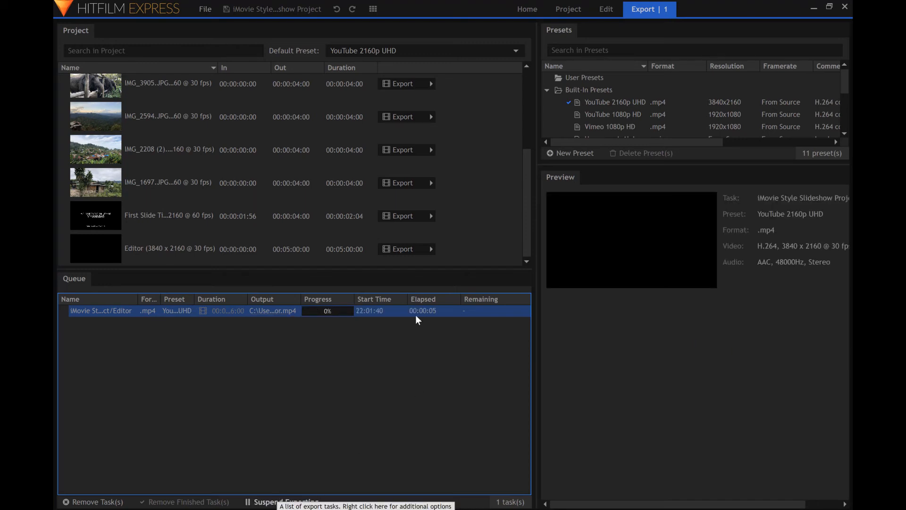
pyautogui.moveTo(441, 323)
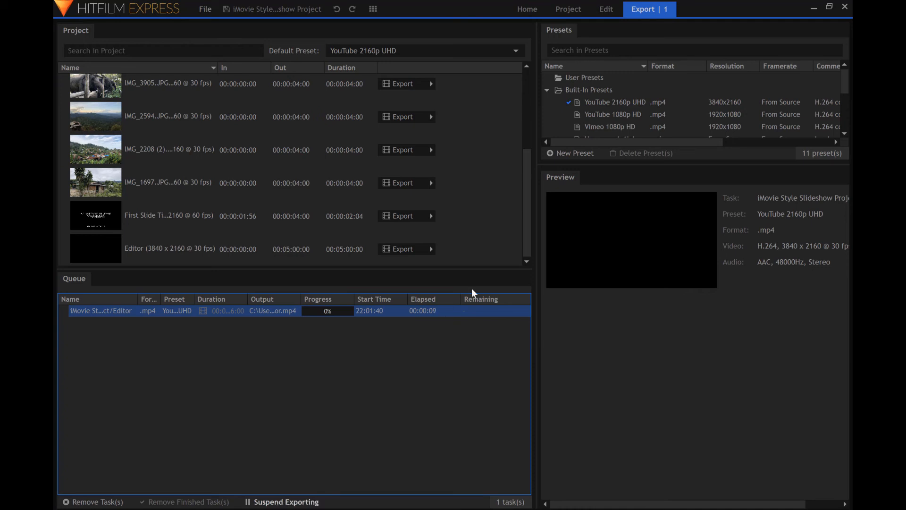
pyautogui.moveTo(599, 196)
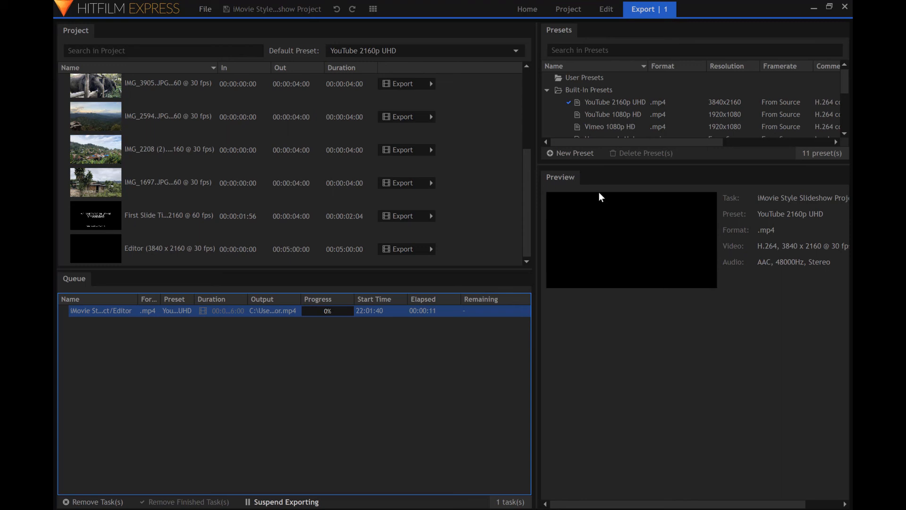
pyautogui.moveTo(677, 278)
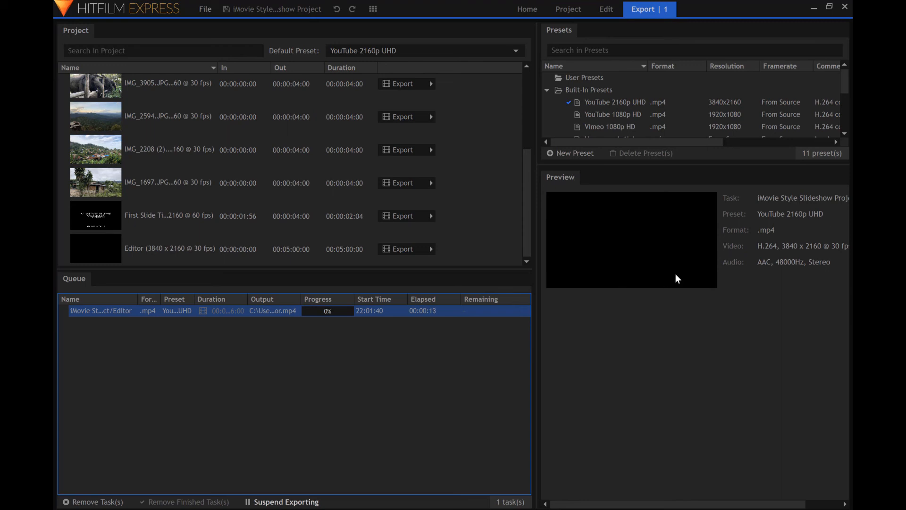